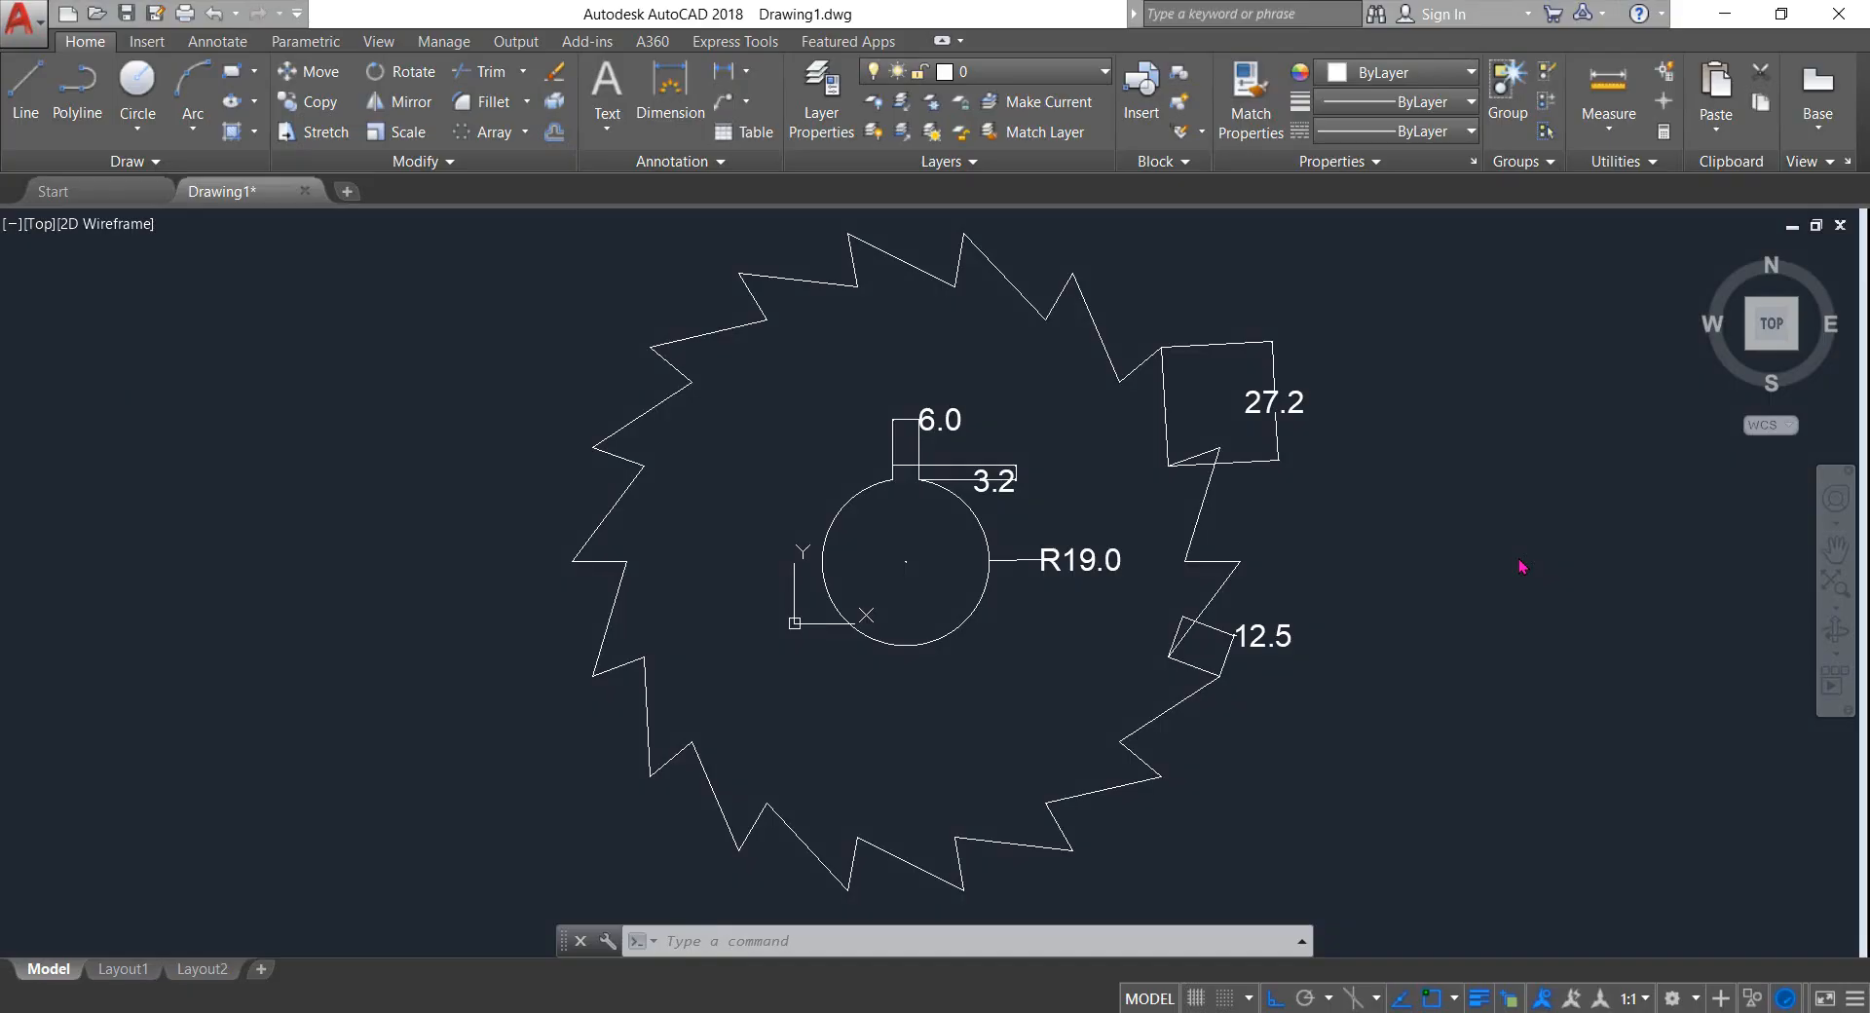
{"action": "mouse_move", "coordinate": [1069, 701]}
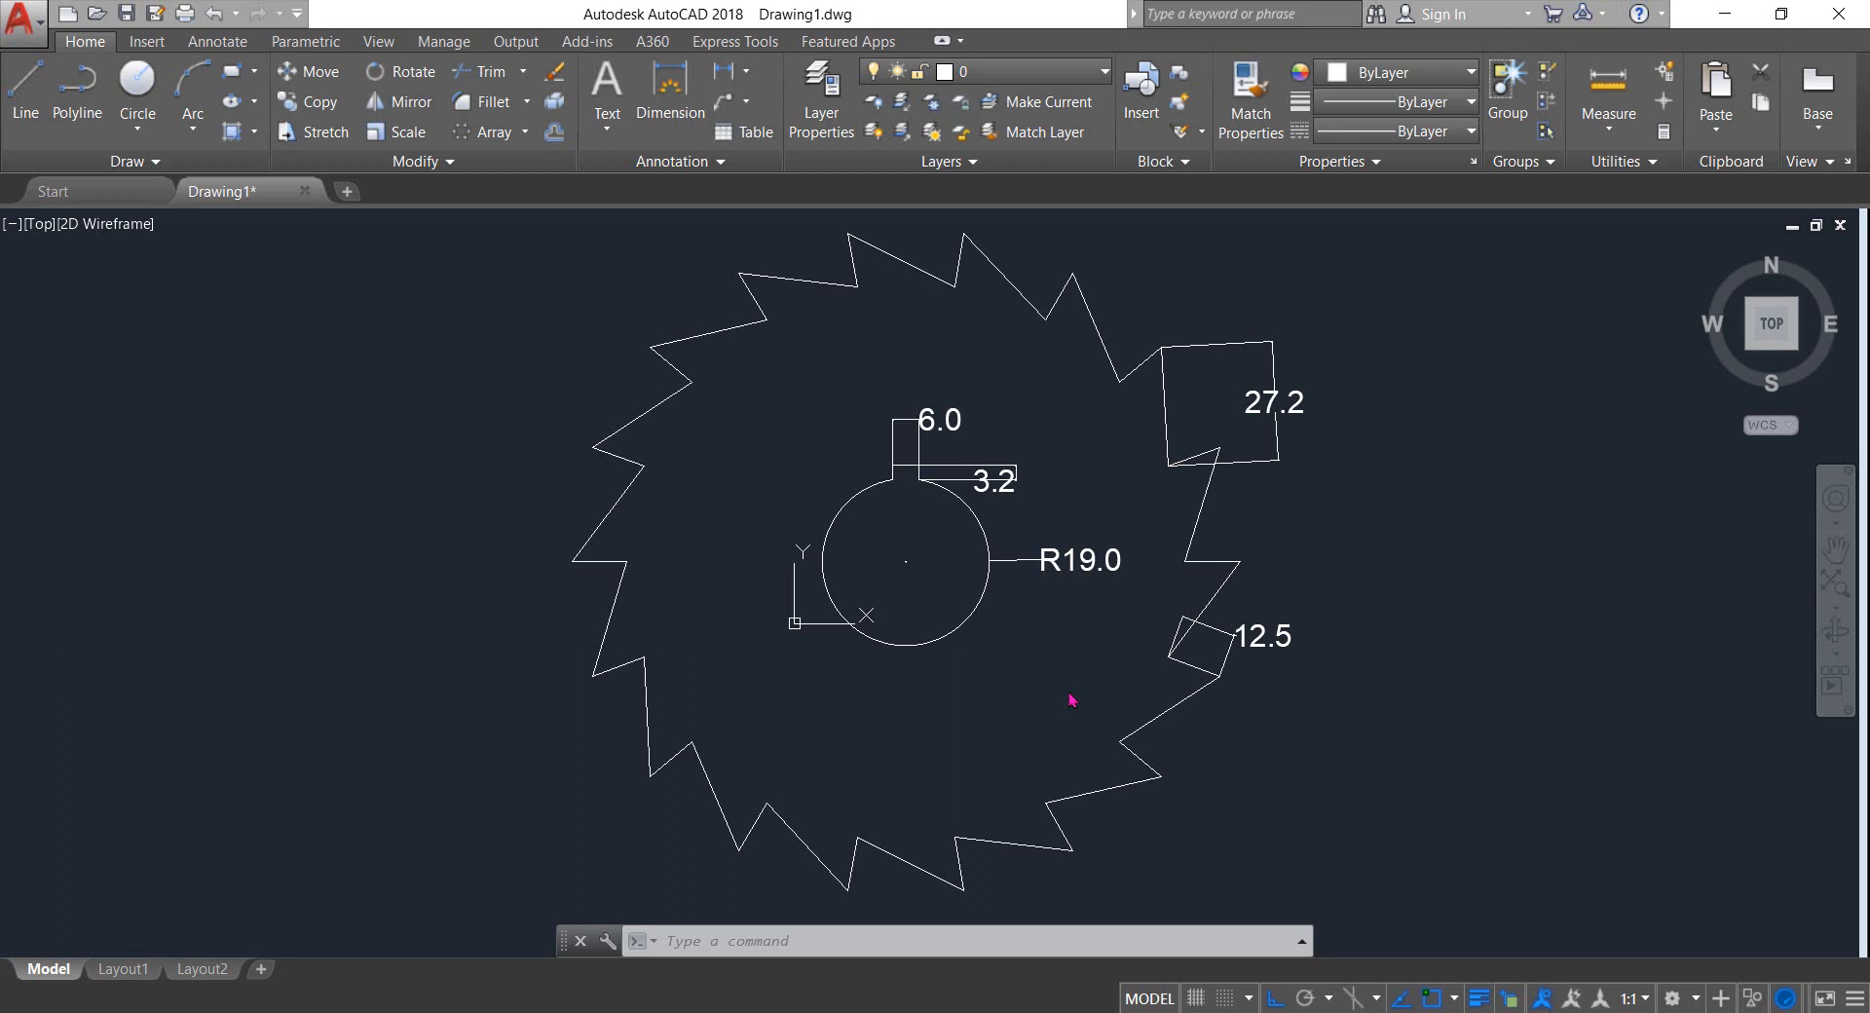
{"action": "mouse_move", "coordinate": [1421, 616]}
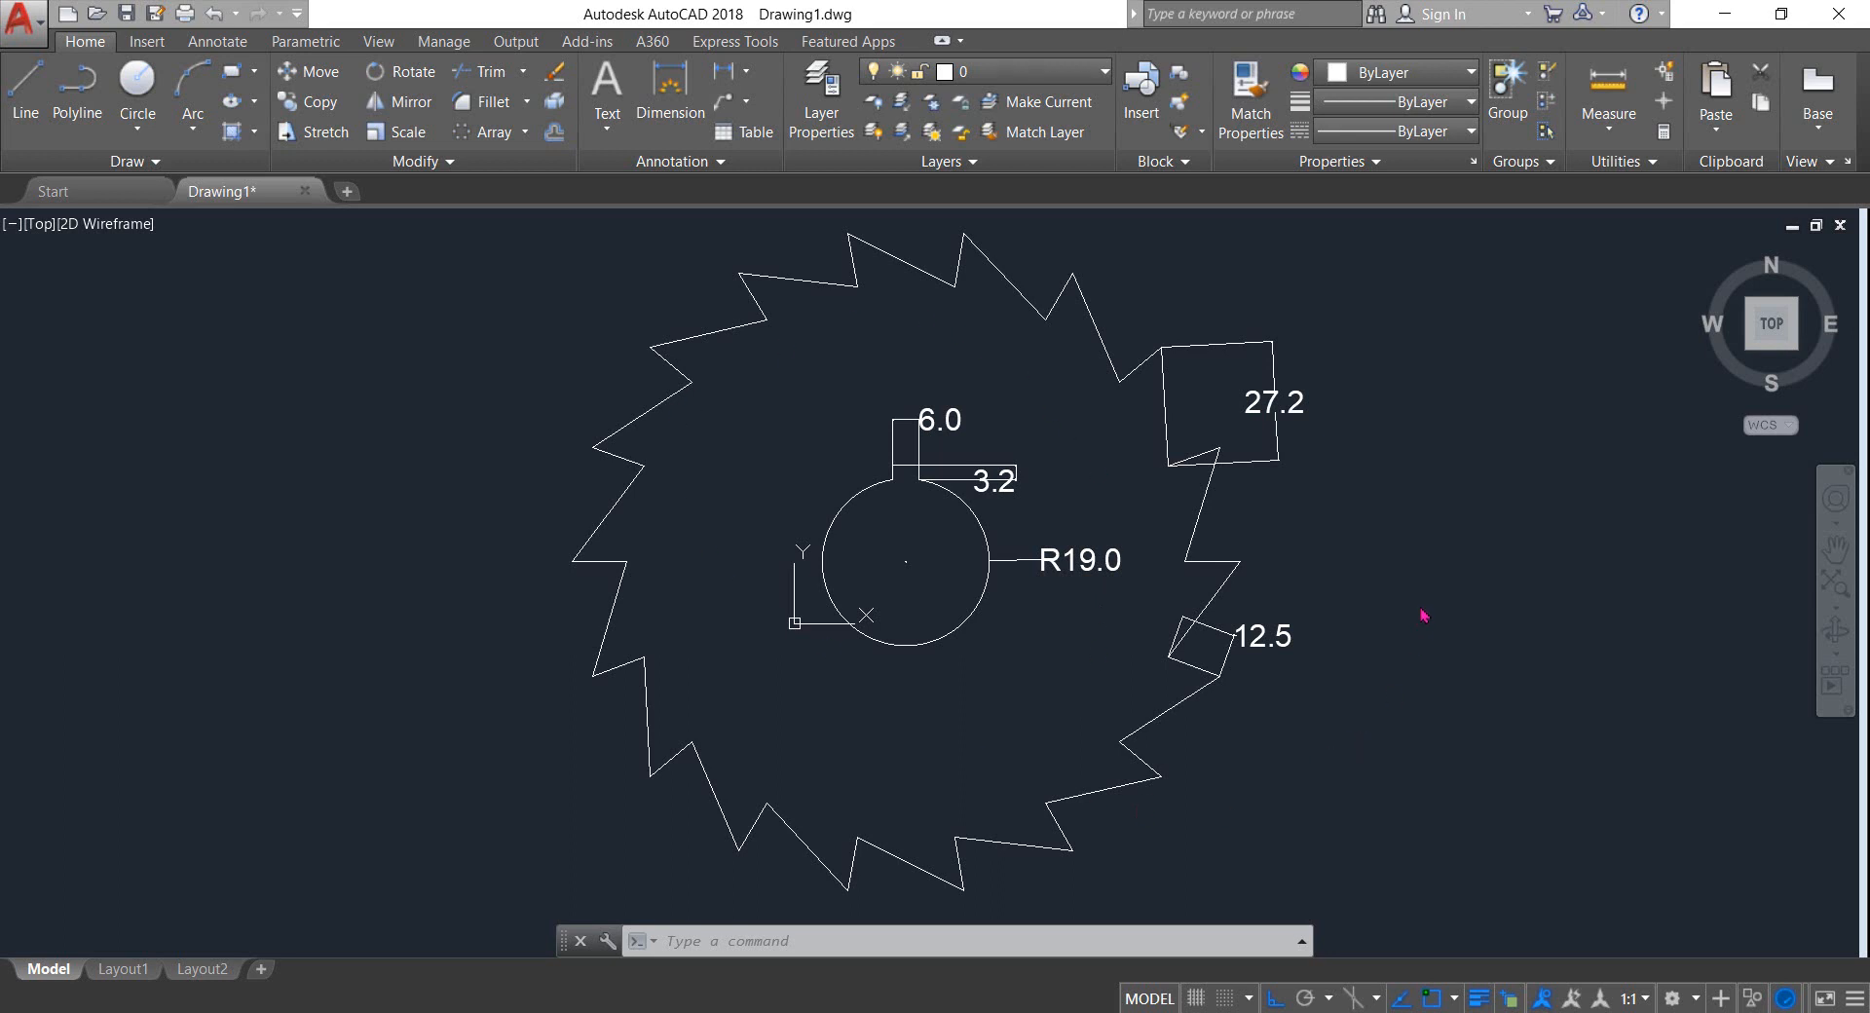
{"action": "mouse_move", "coordinate": [1421, 707]}
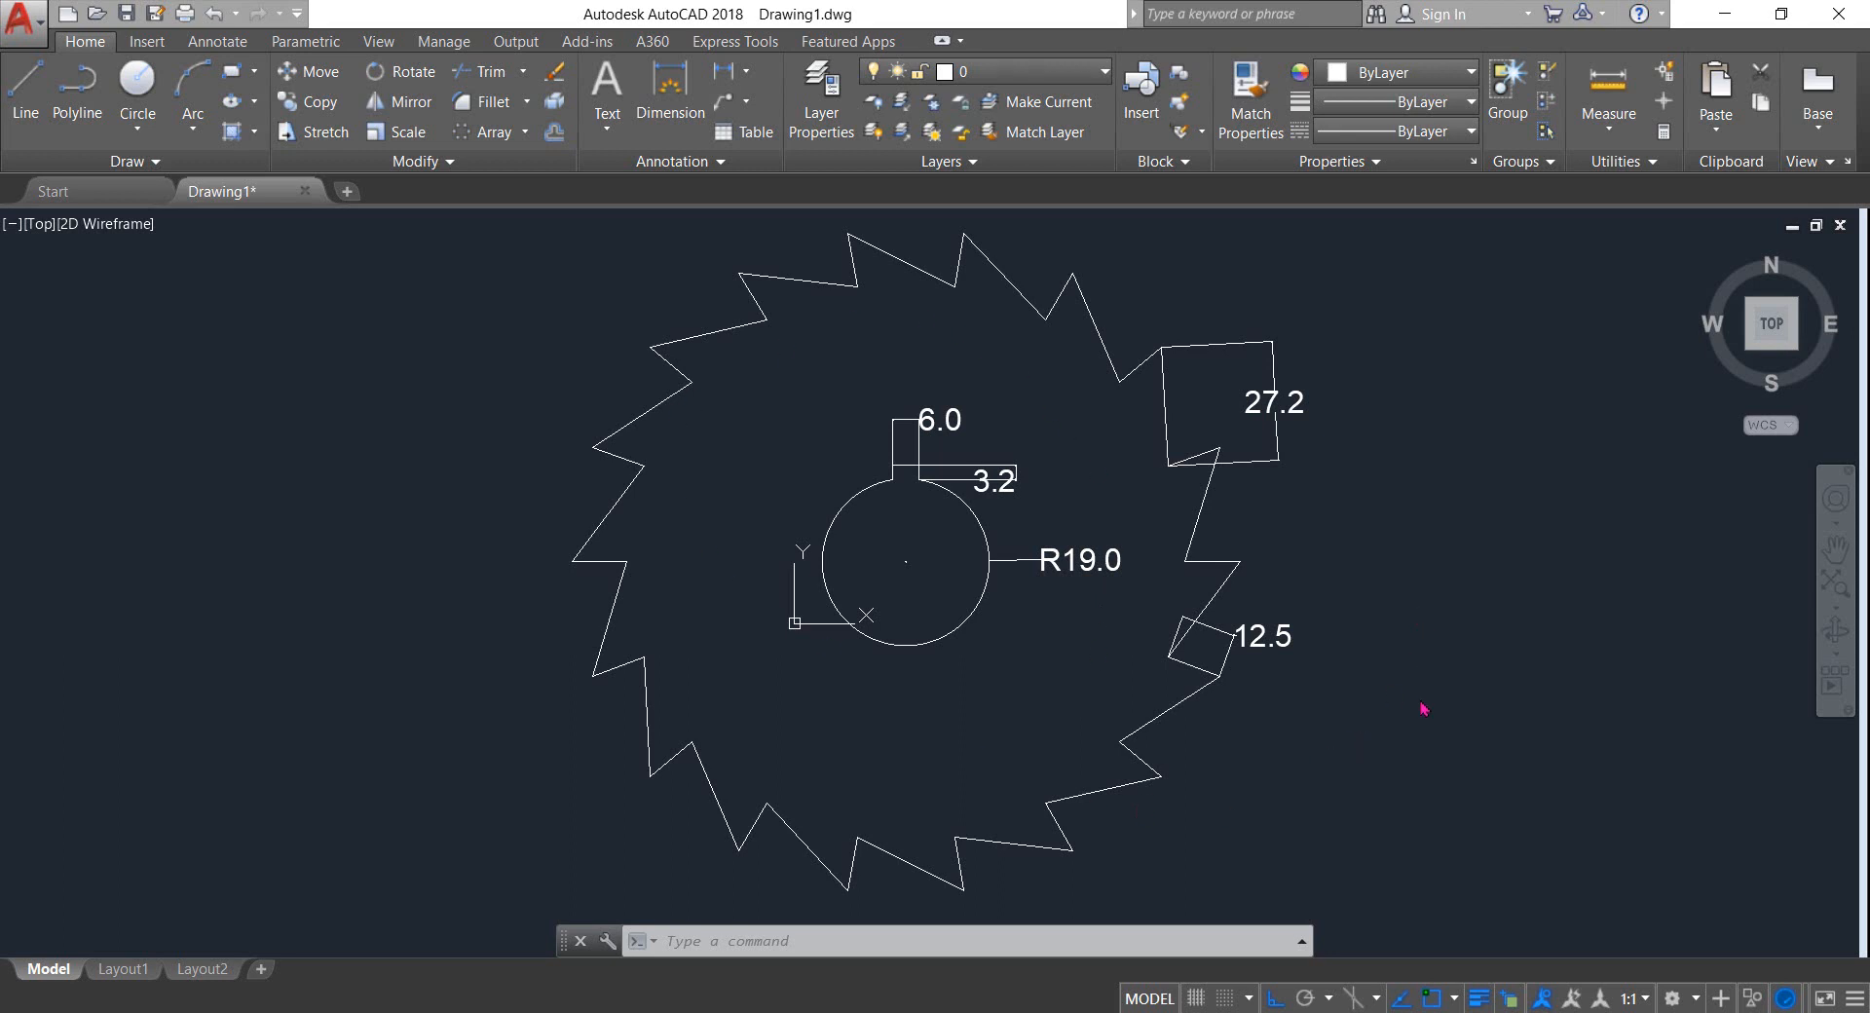
{"action": "mouse_move", "coordinate": [1632, 674]}
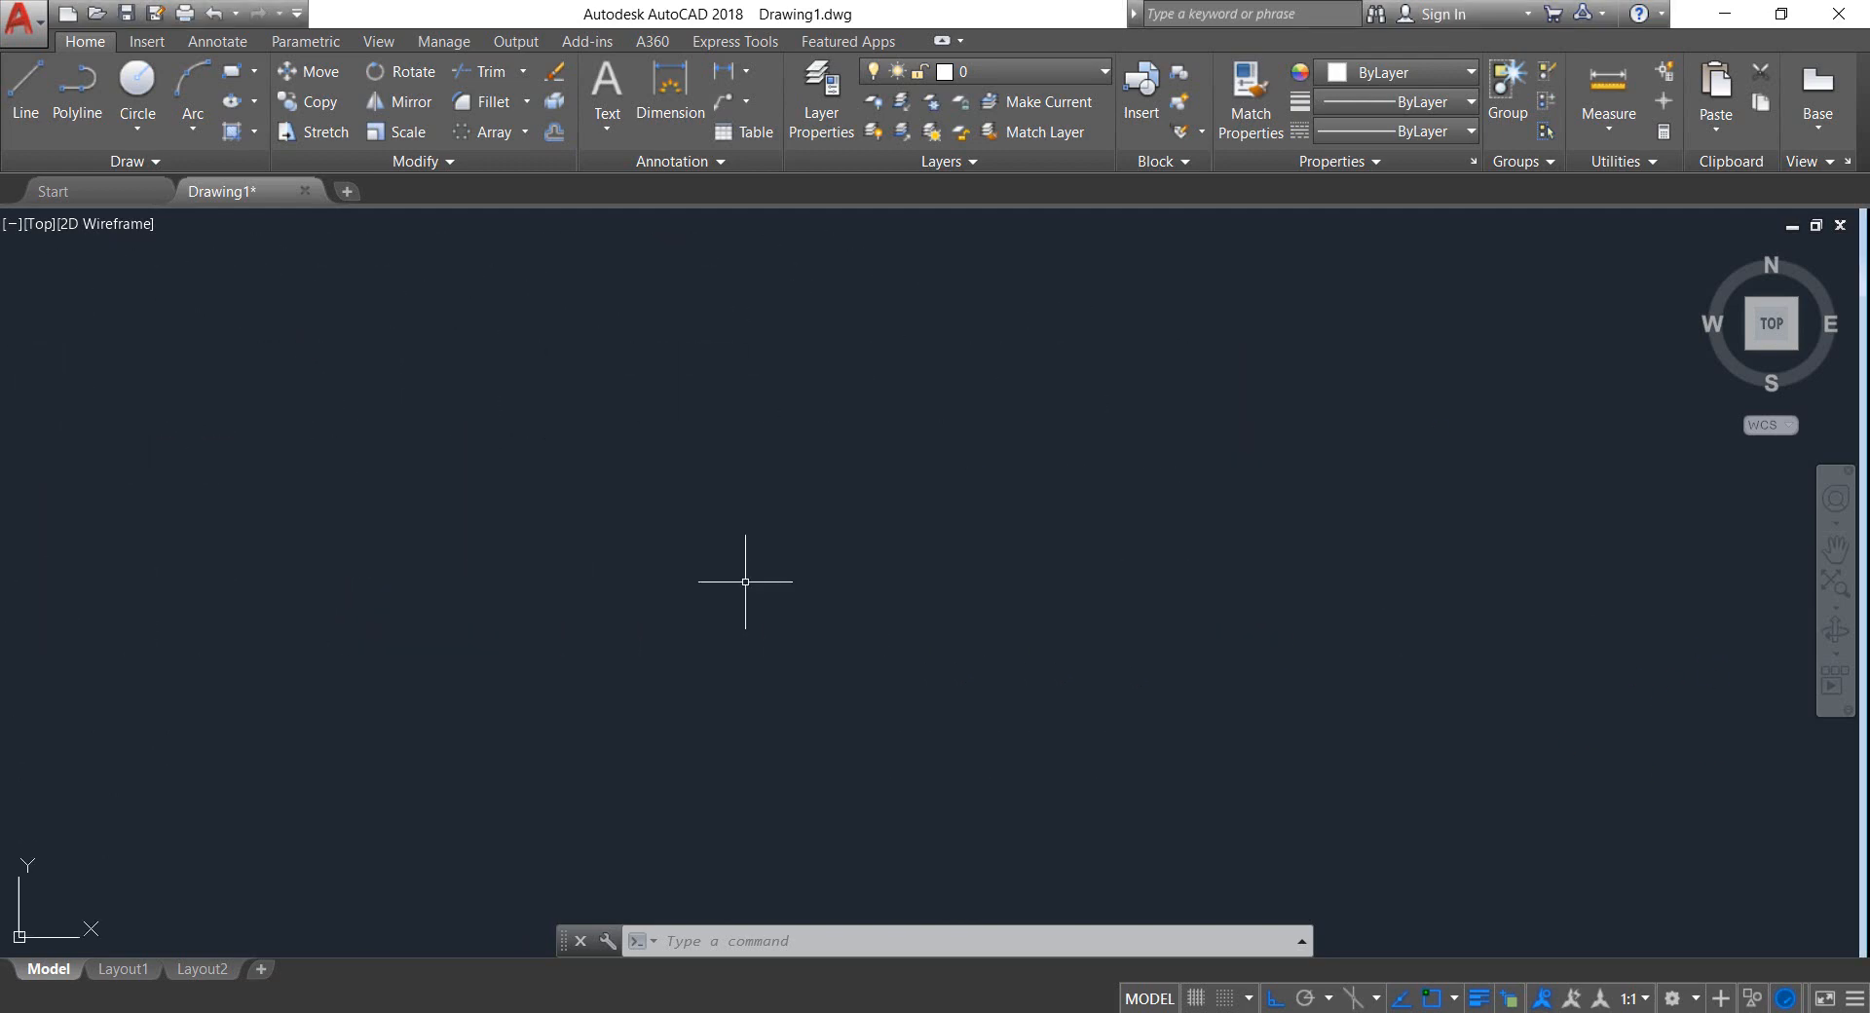
{"action": "mouse_move", "coordinate": [635, 592]}
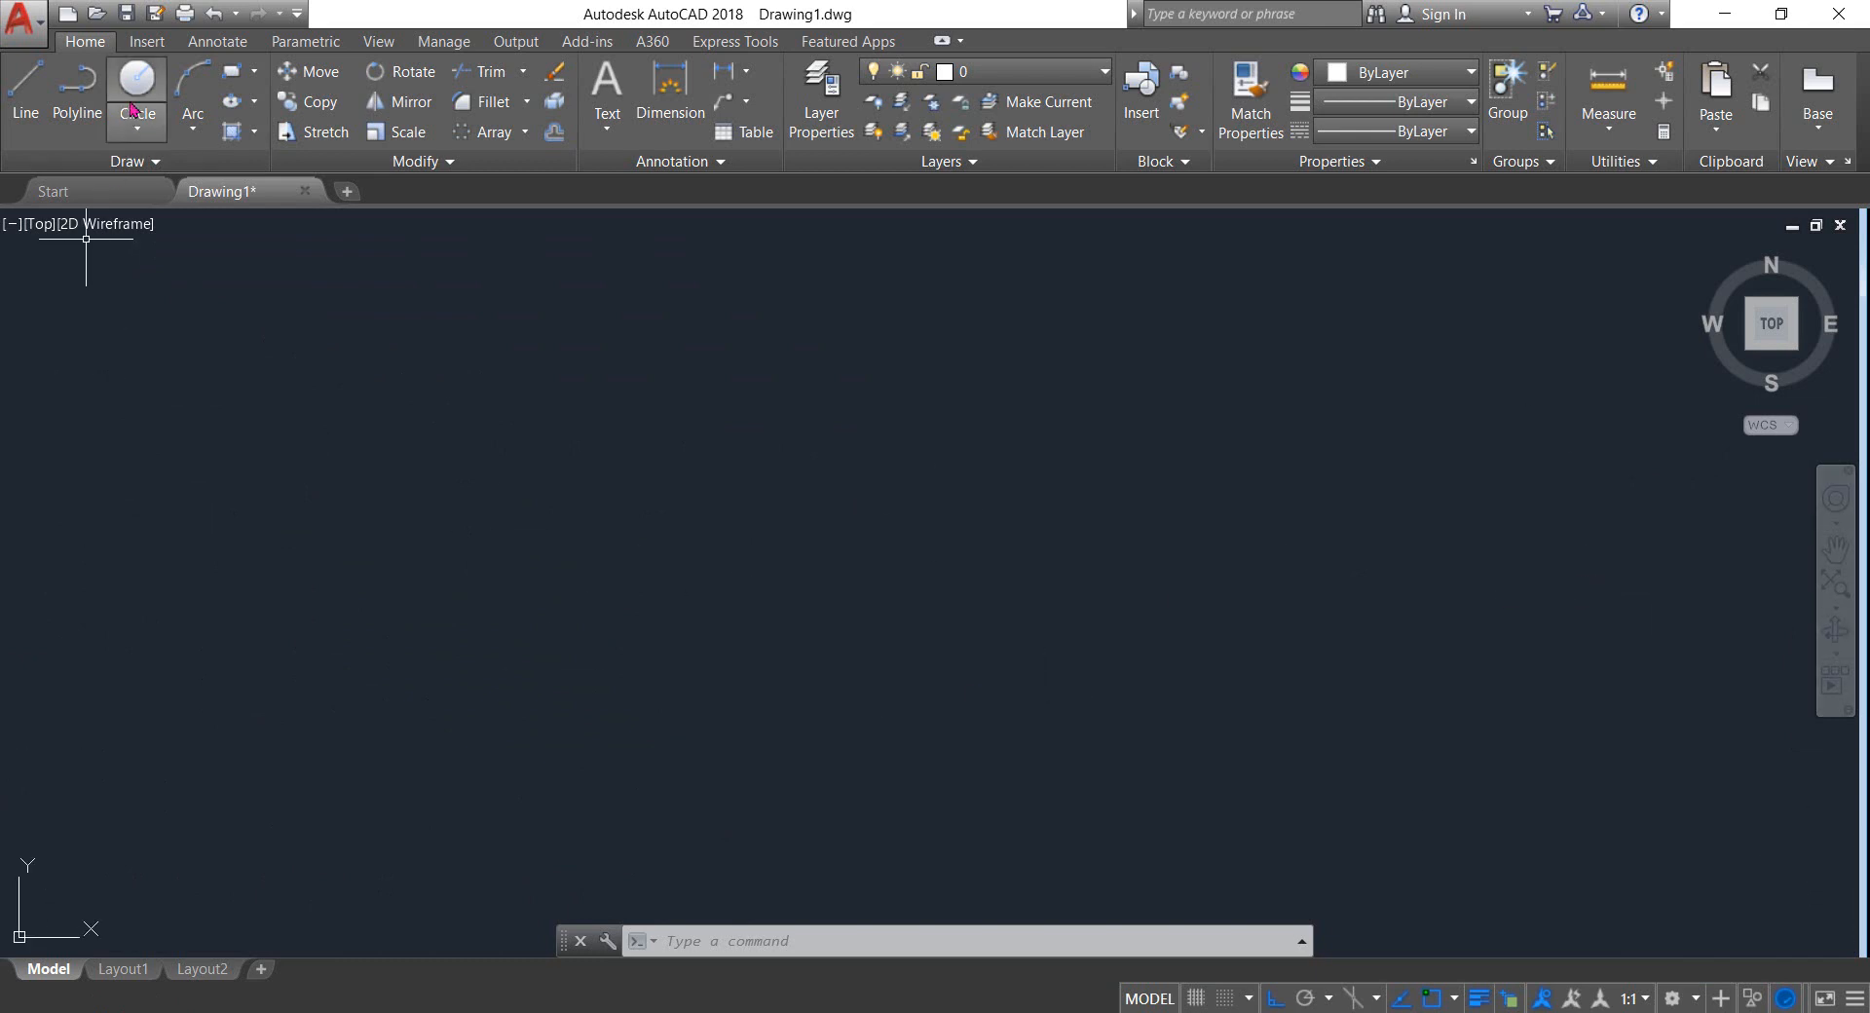
Draw circles of radius 19, 63.5 and 76 from the same center point
{"action": "left_click", "coordinate": [136, 94]}
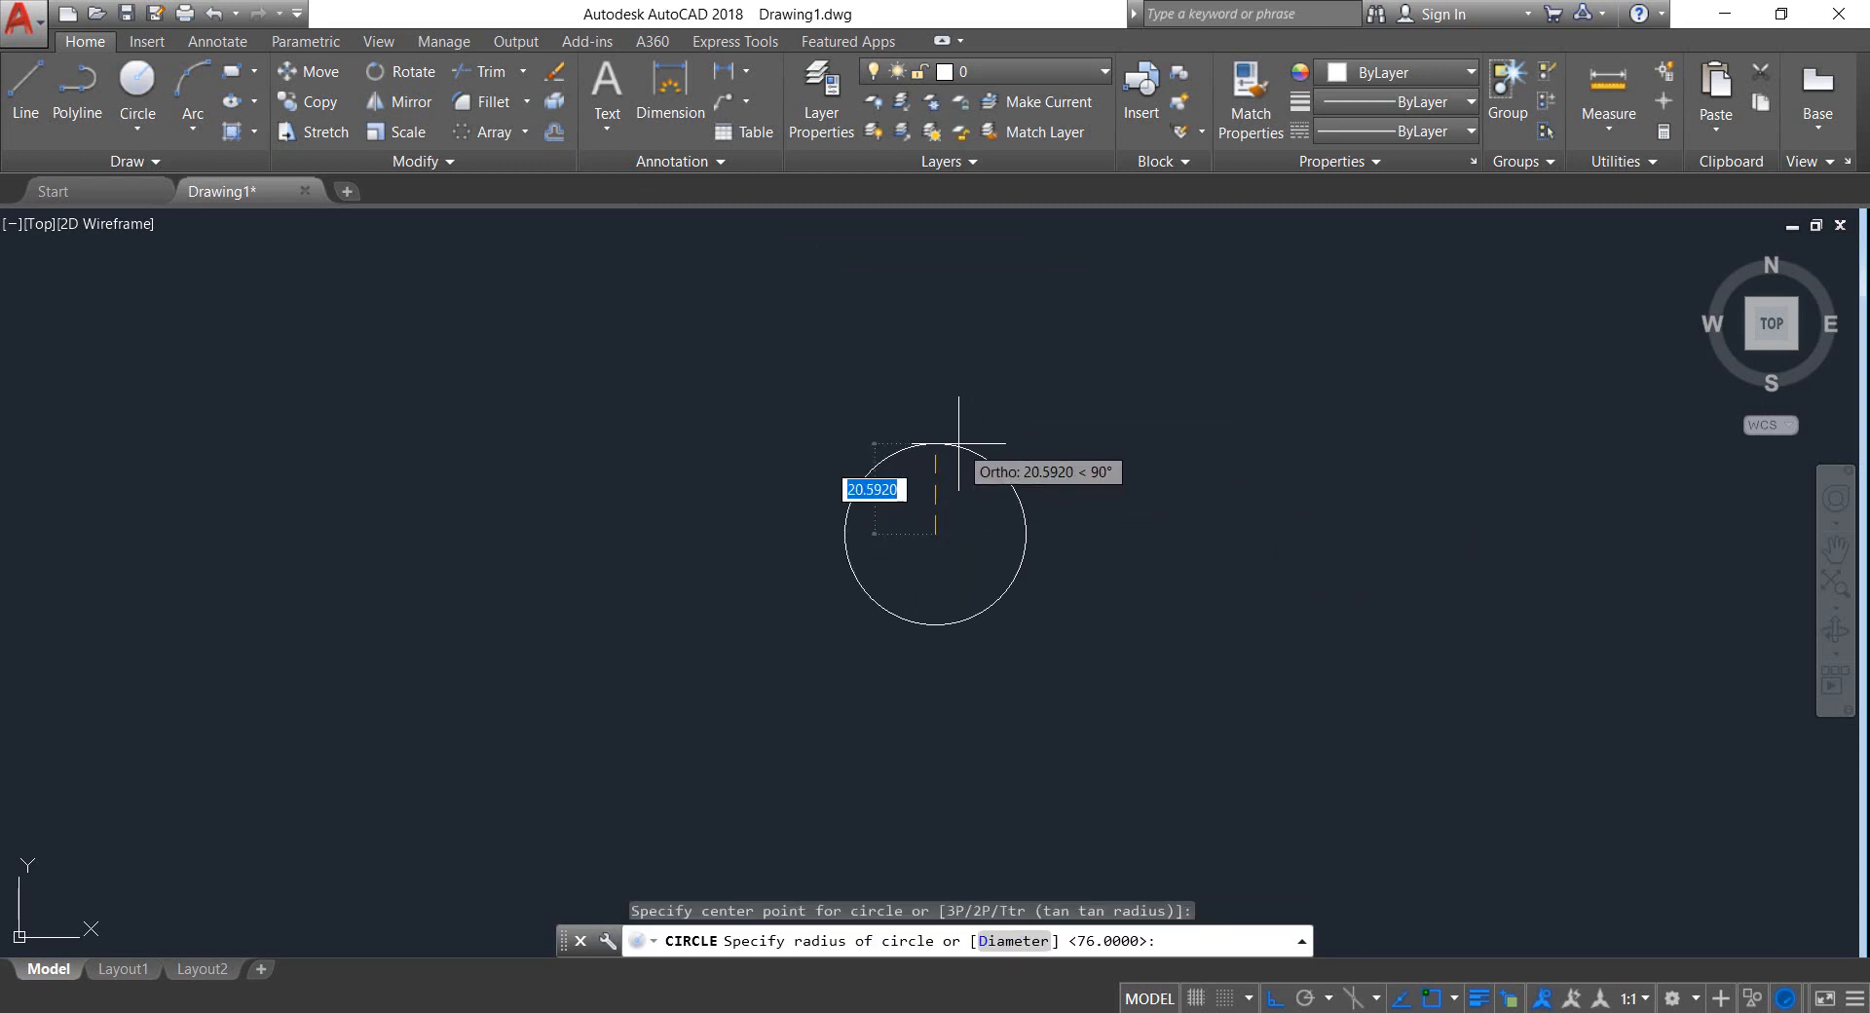
{"action": "type", "text": "19"}
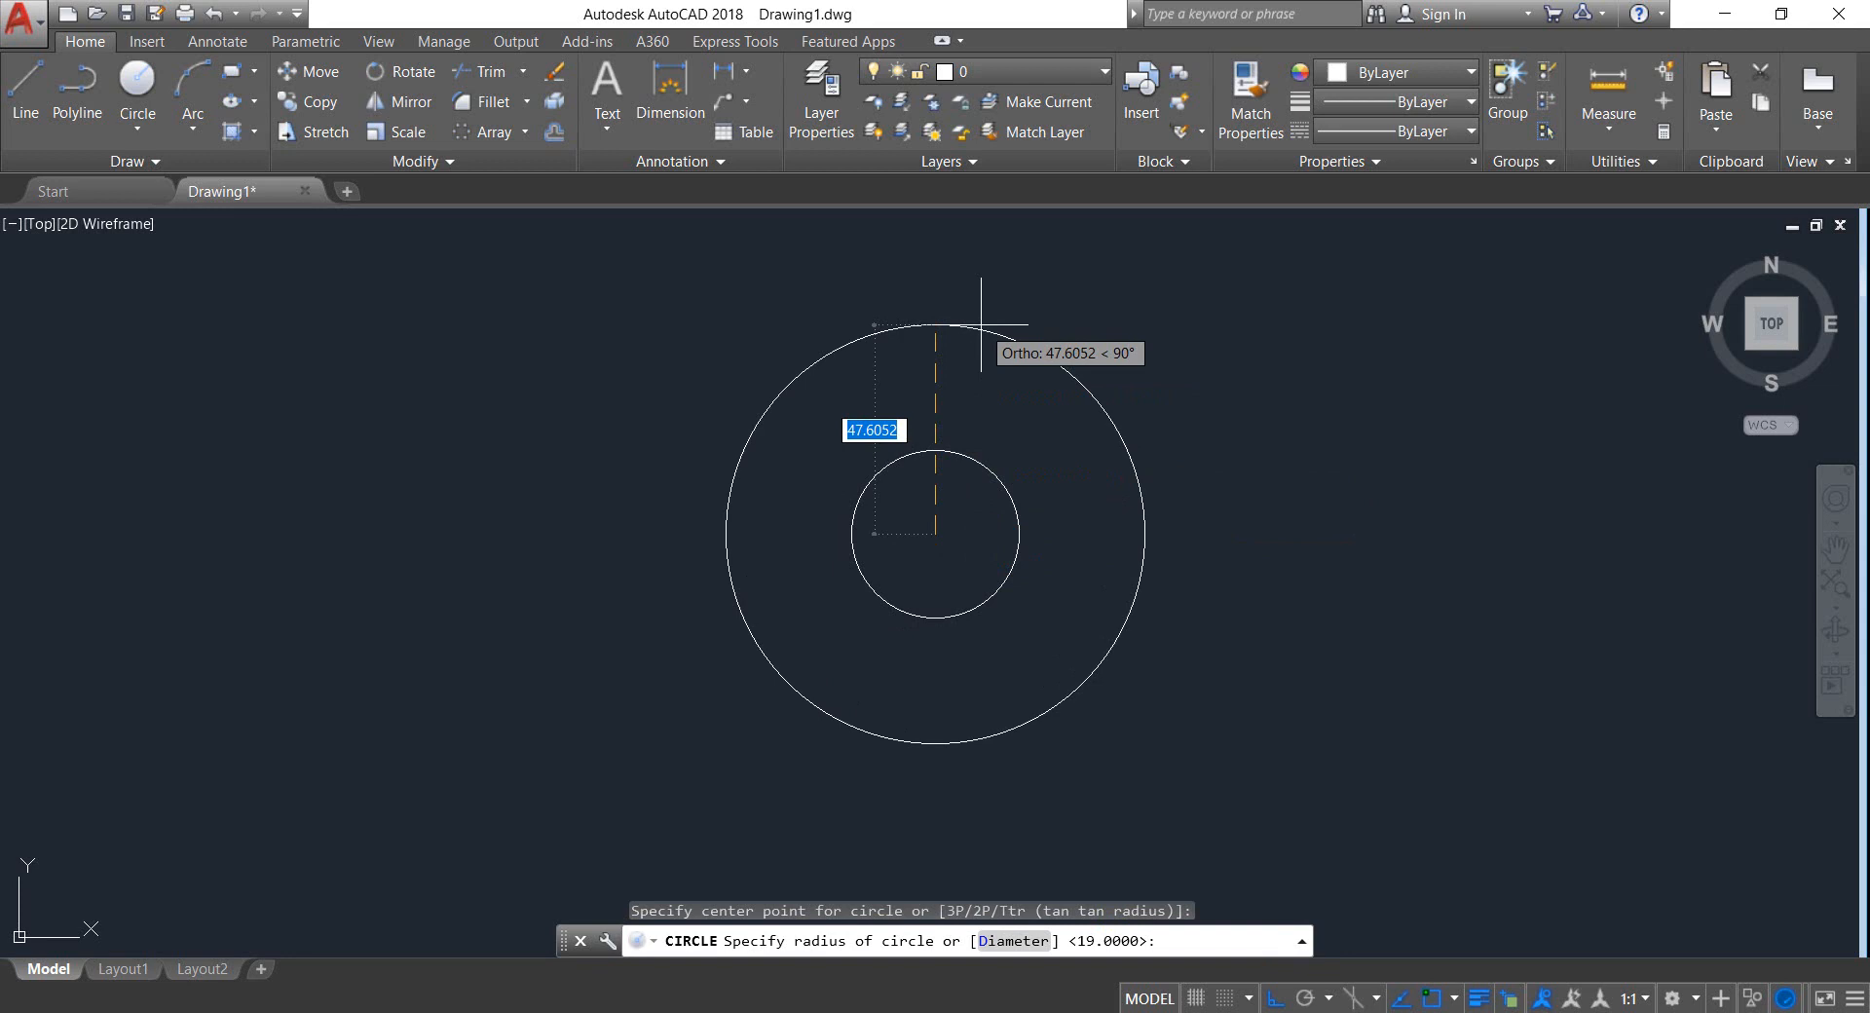
{"action": "type", "text": "63.5"}
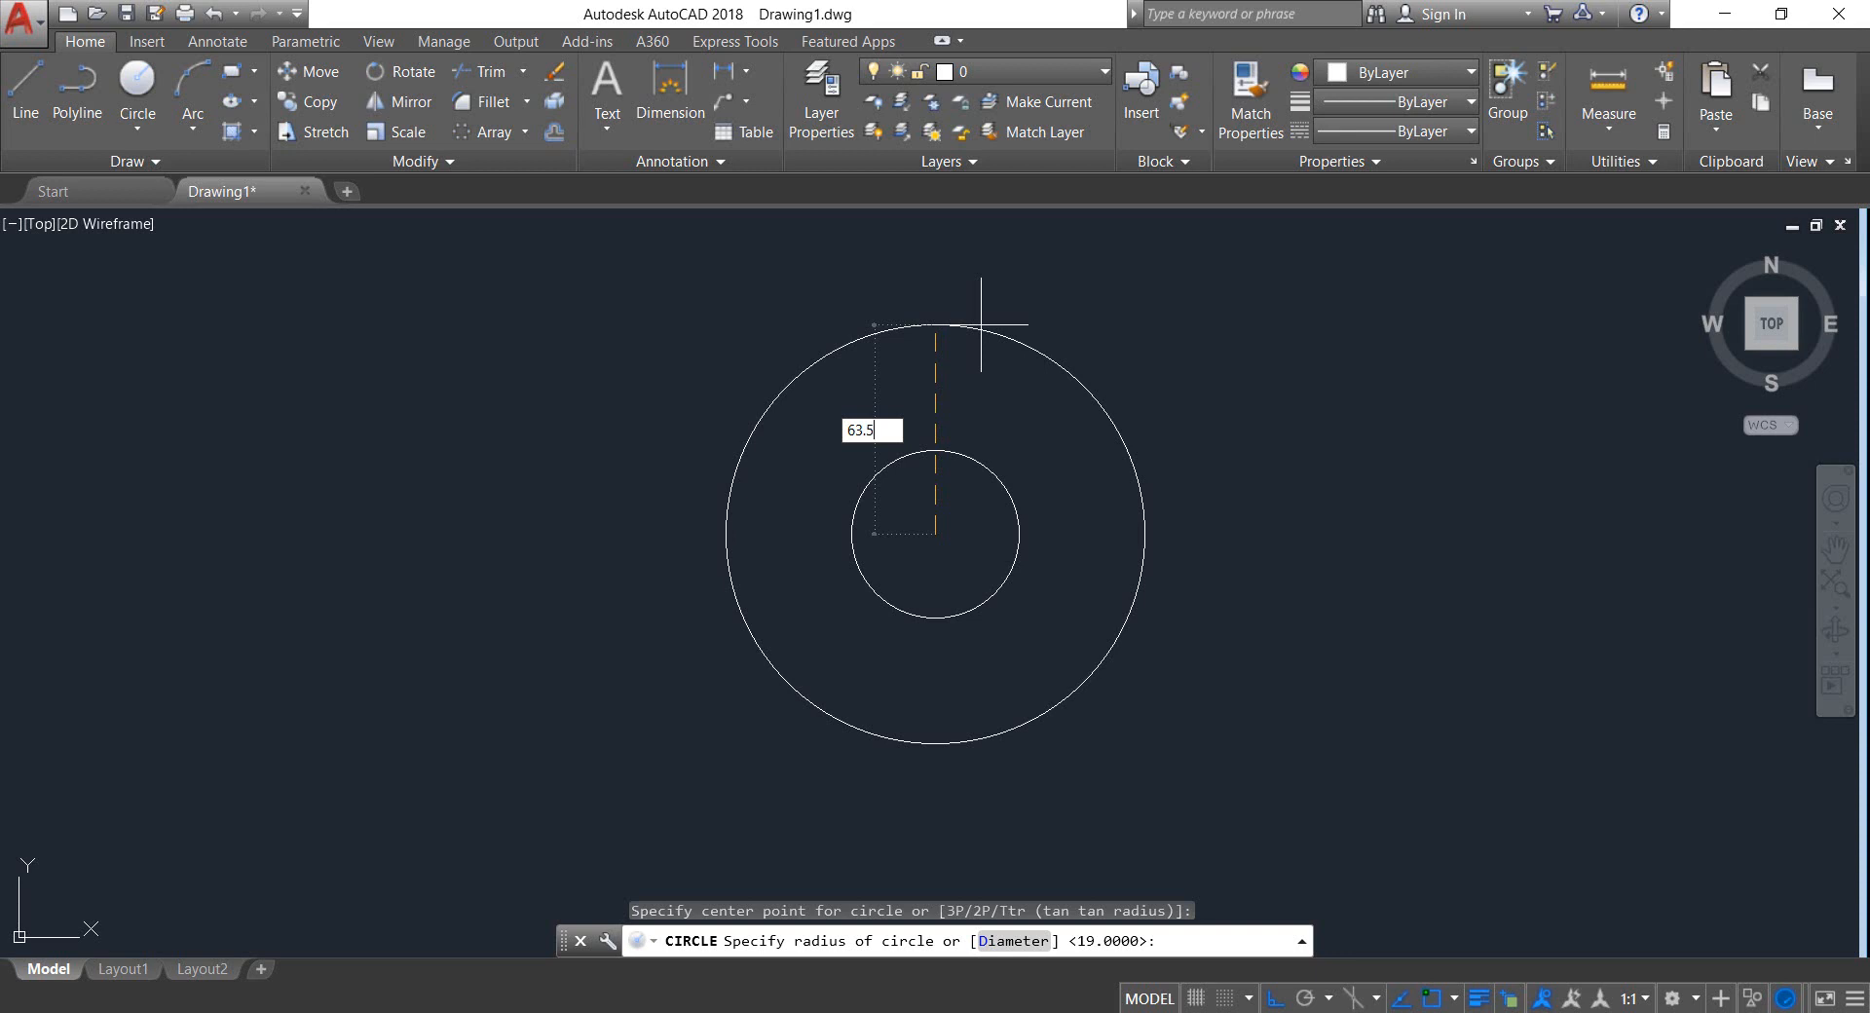
{"action": "key", "text": "enter"}
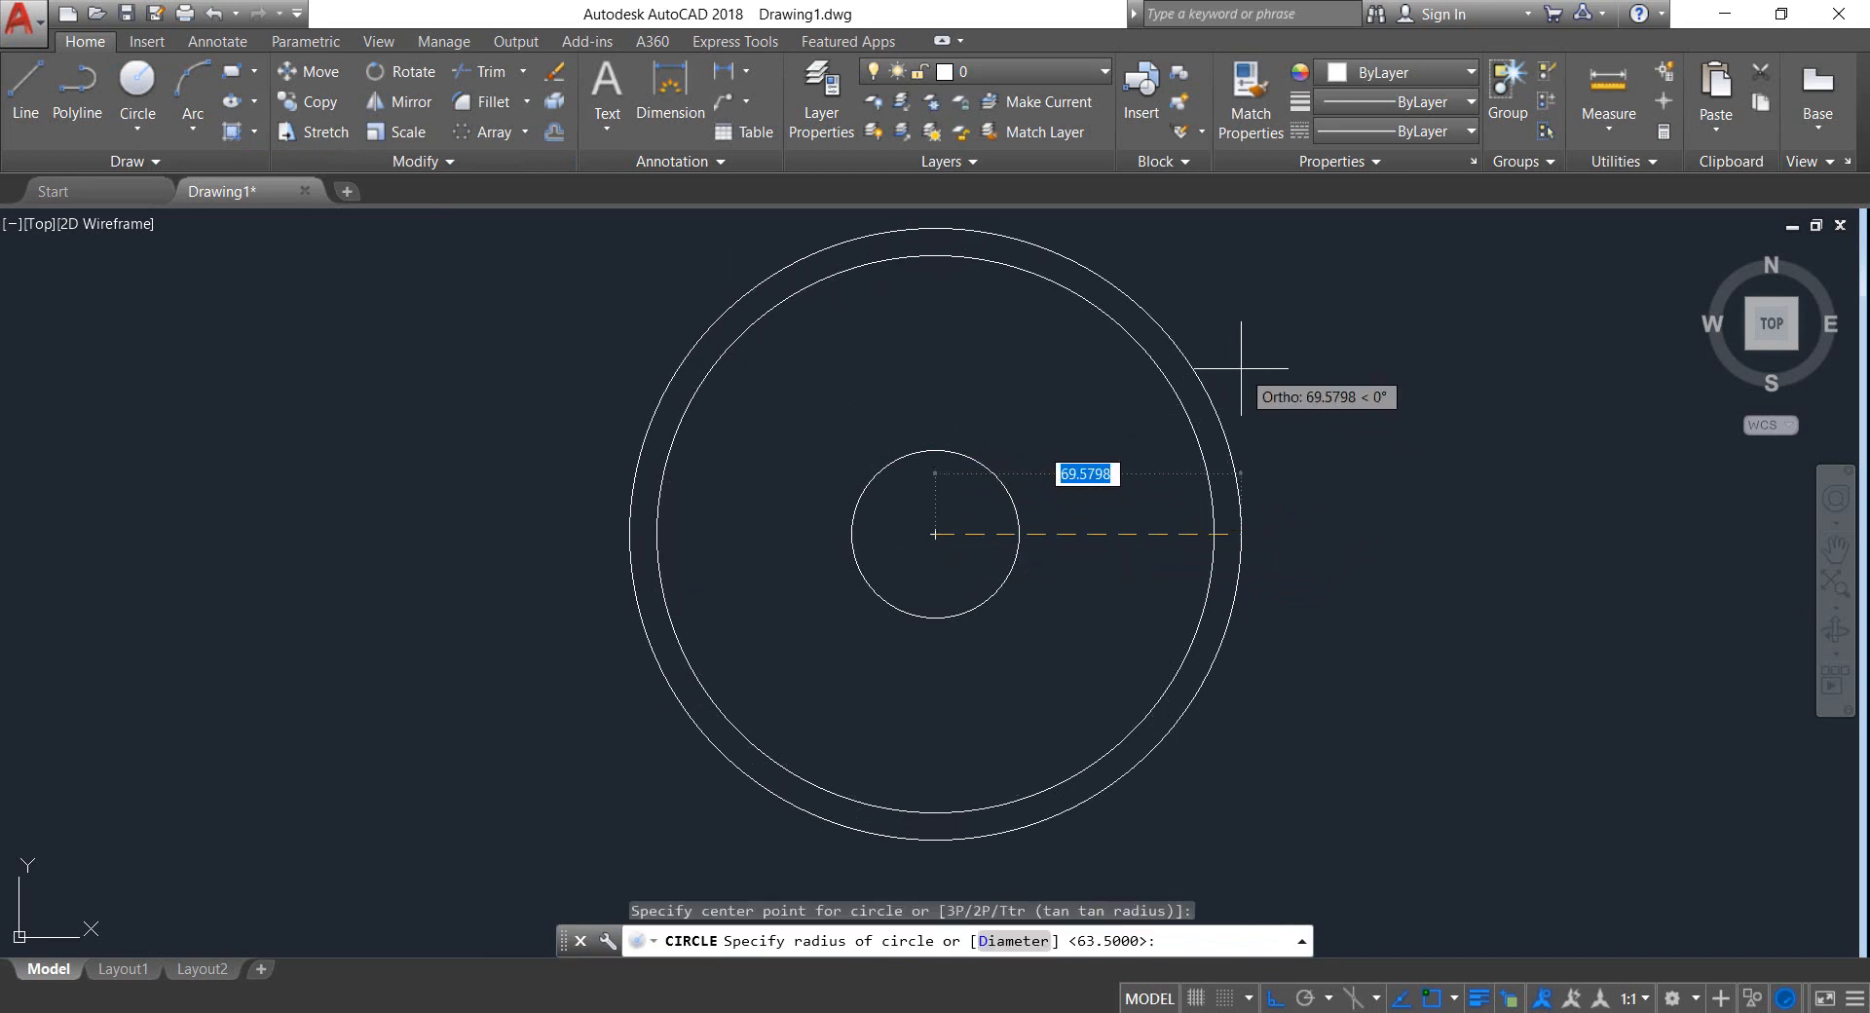
{"action": "type", "text": "7"}
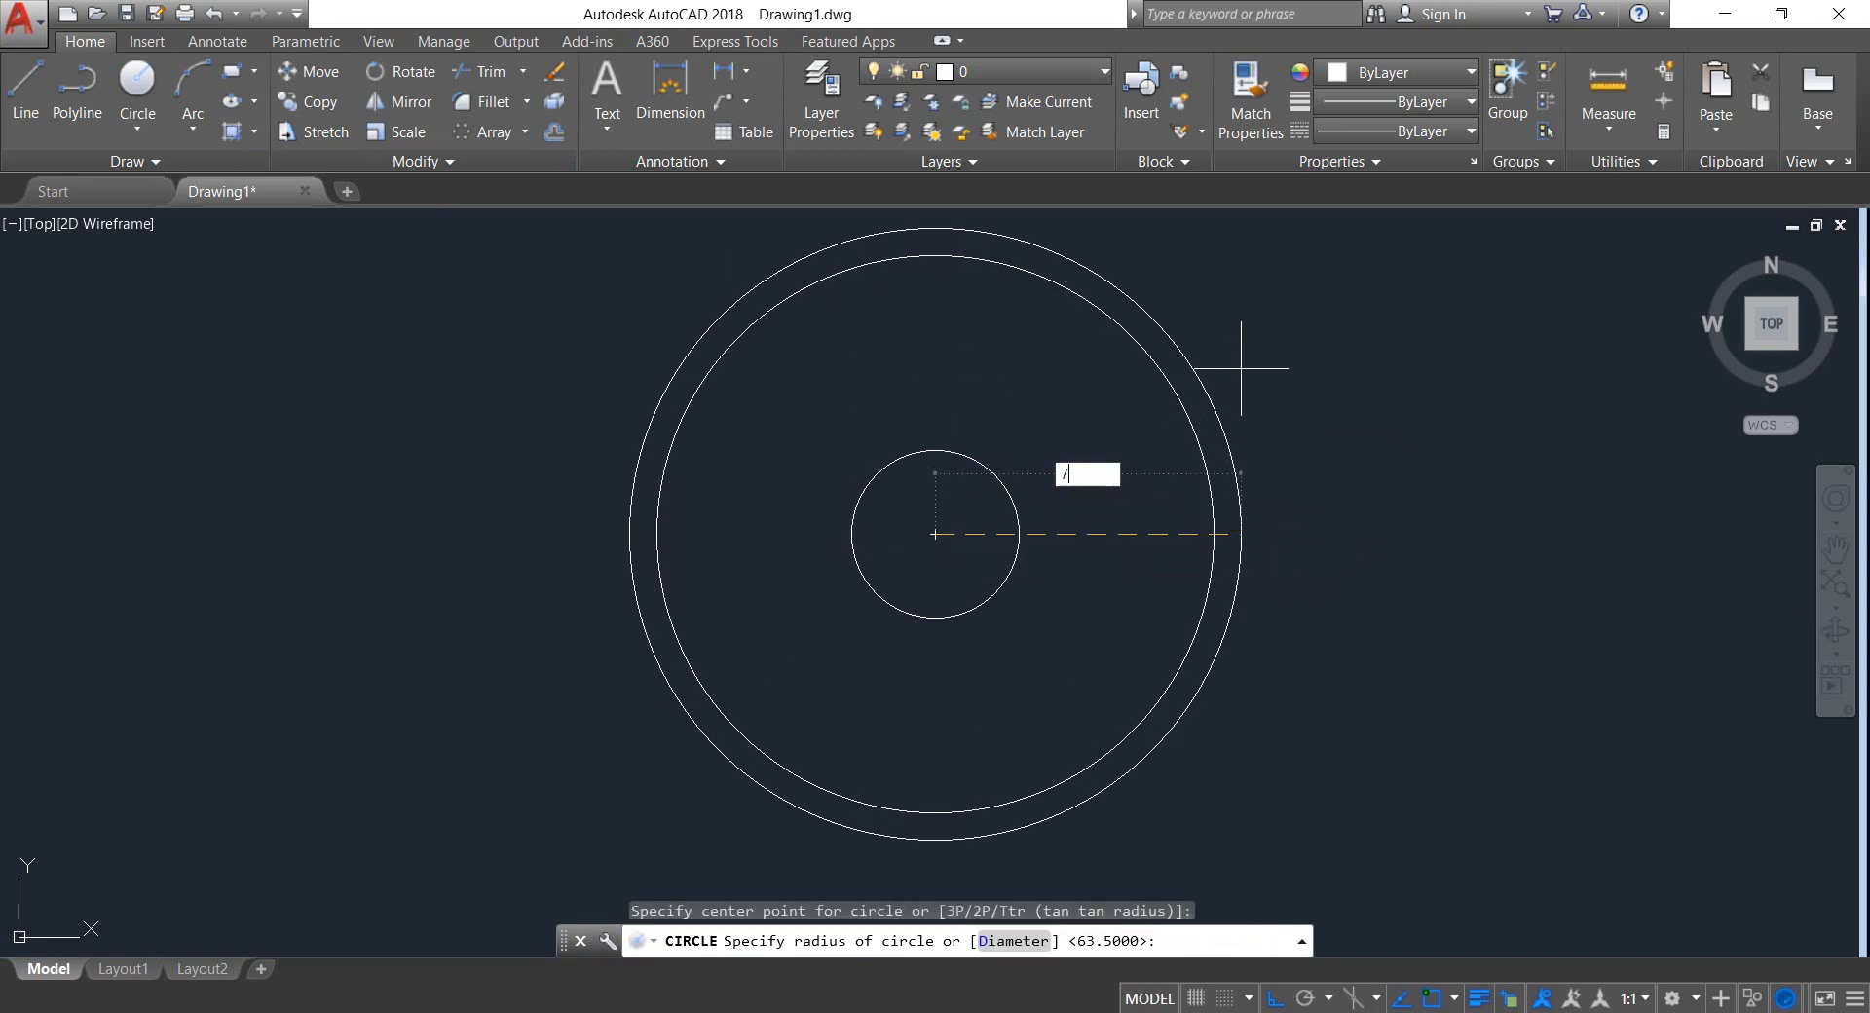
{"action": "type", "text": "76"}
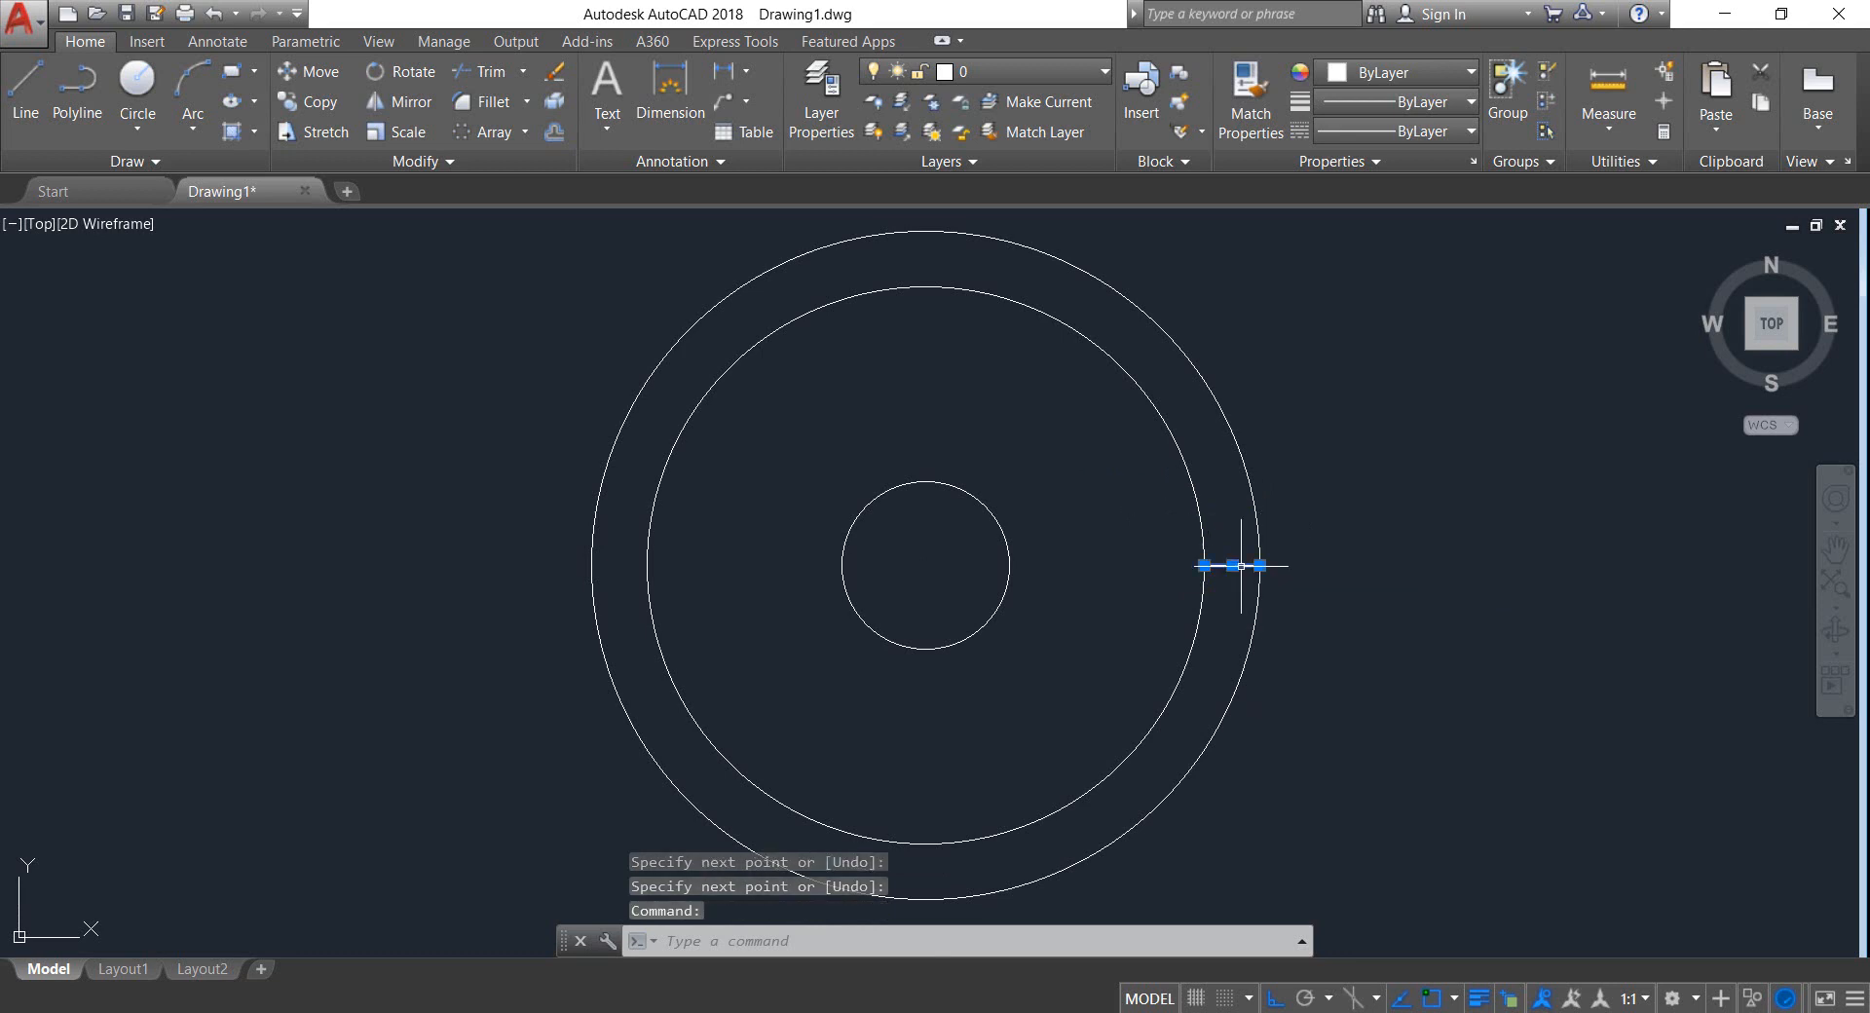
Polar-array the bridging radial line about the circles' center
{"action": "left_click", "coordinate": [522, 130]}
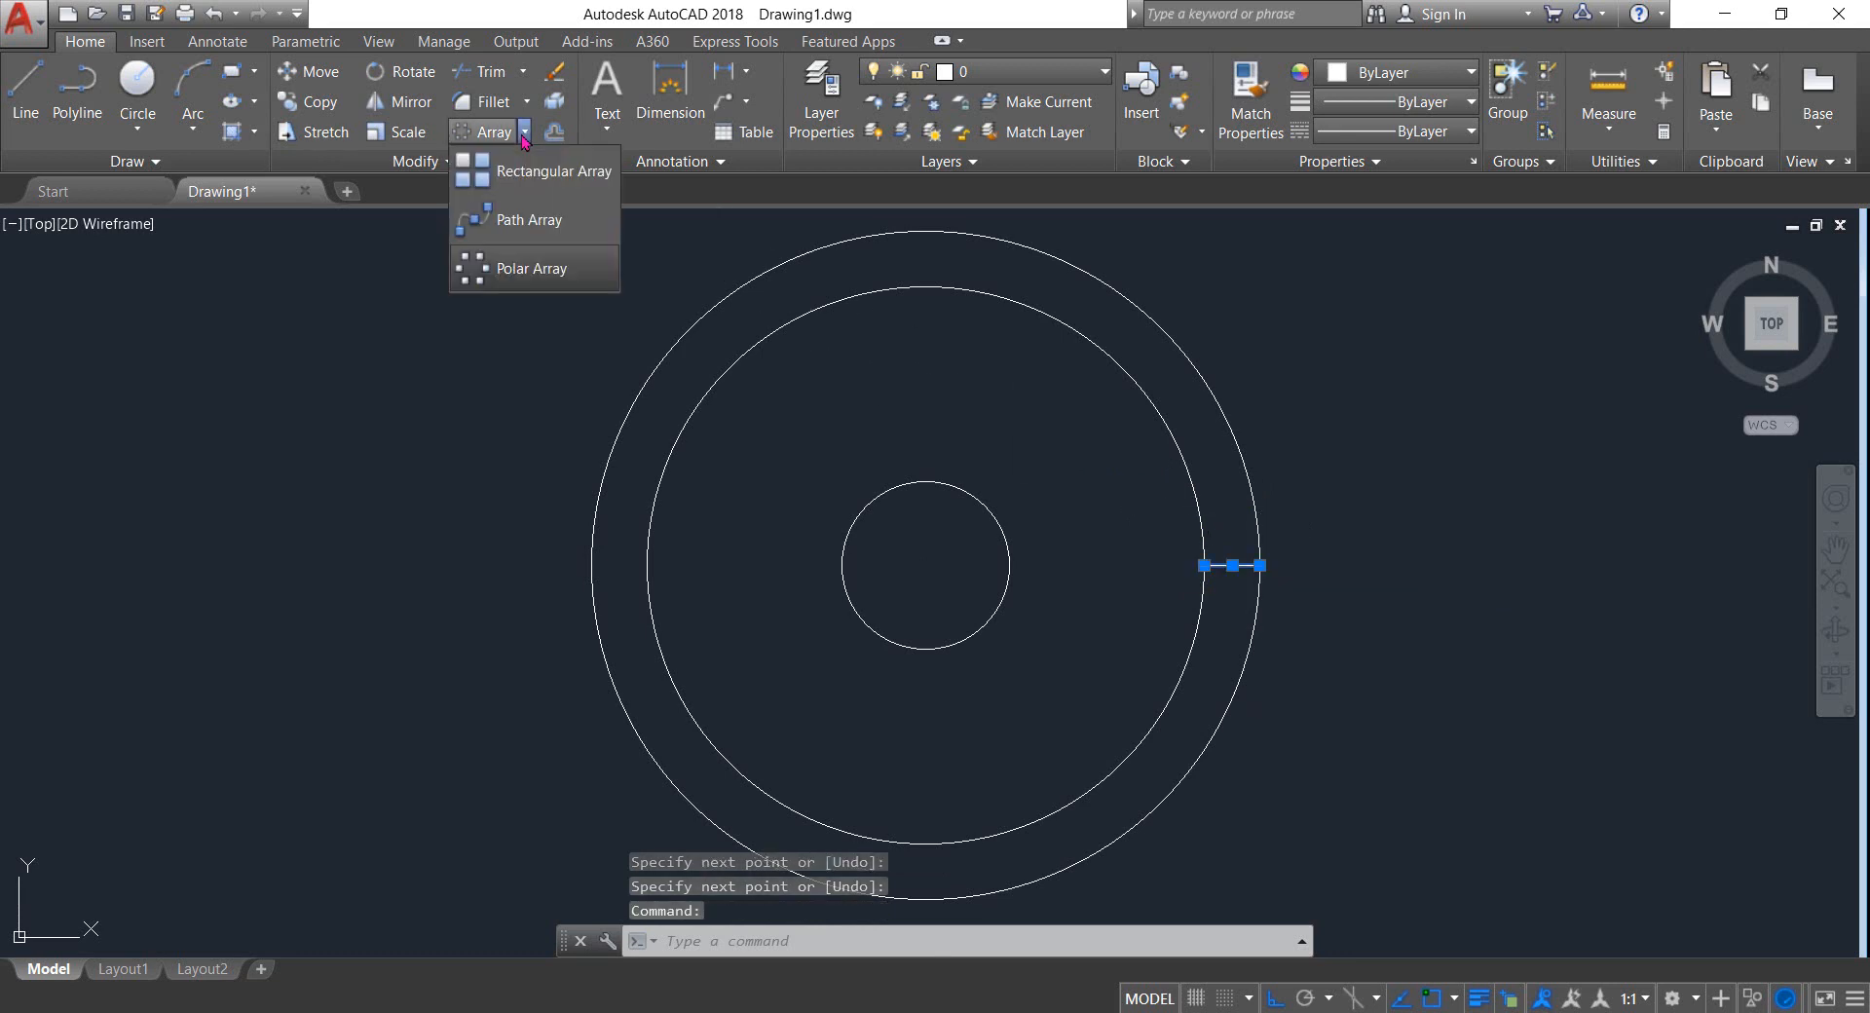
{"action": "left_click", "coordinate": [530, 267]}
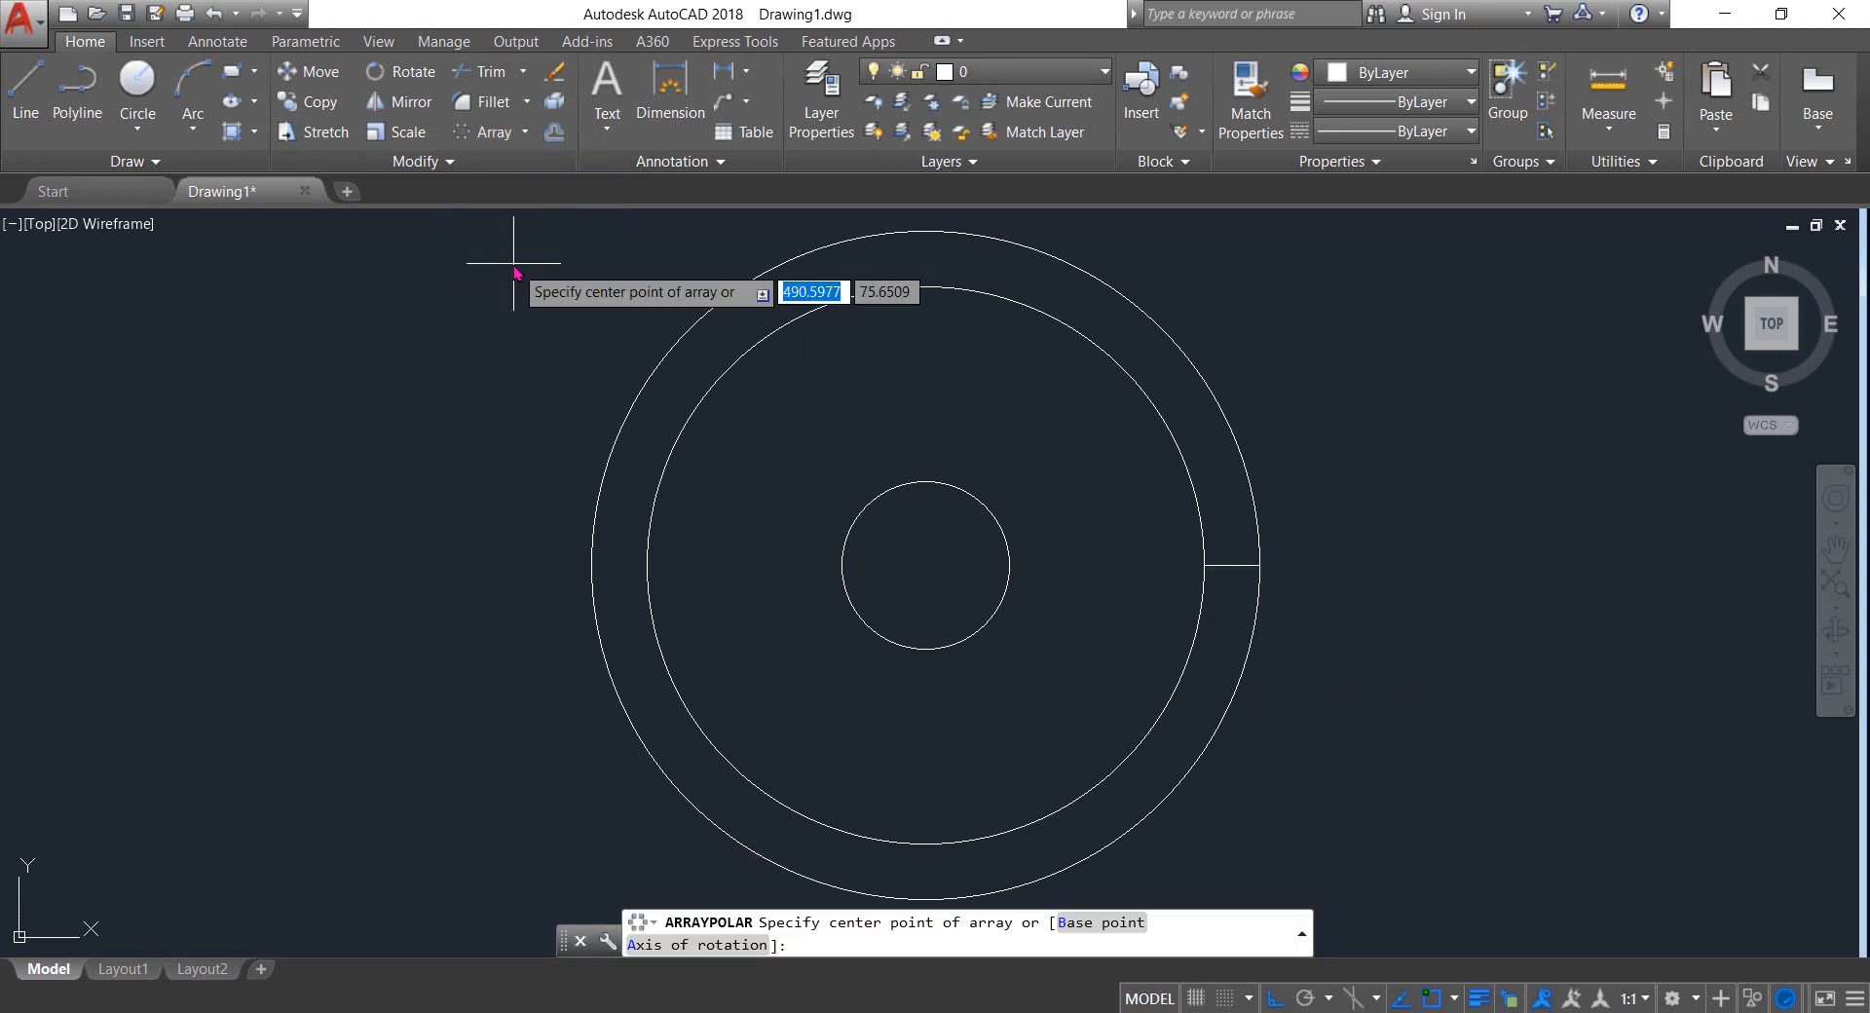
{"action": "mouse_move", "coordinate": [493, 260]}
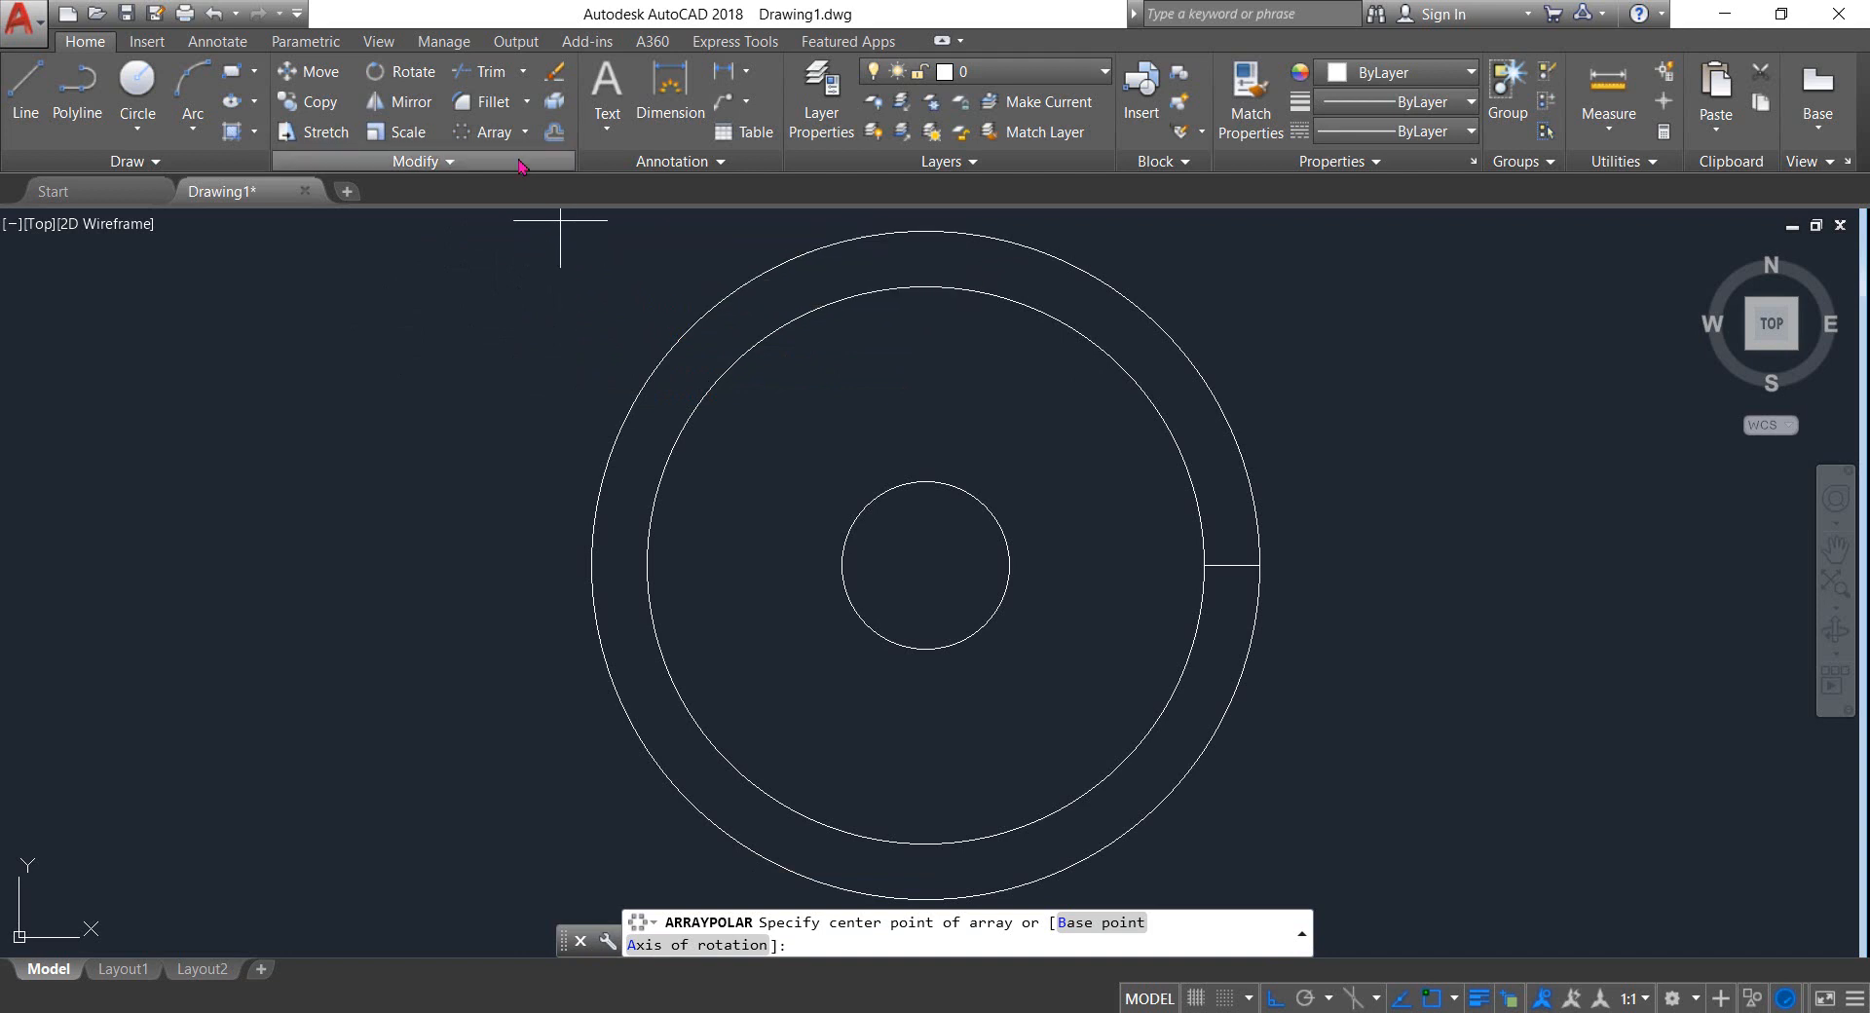
{"action": "mouse_move", "coordinate": [923, 563]}
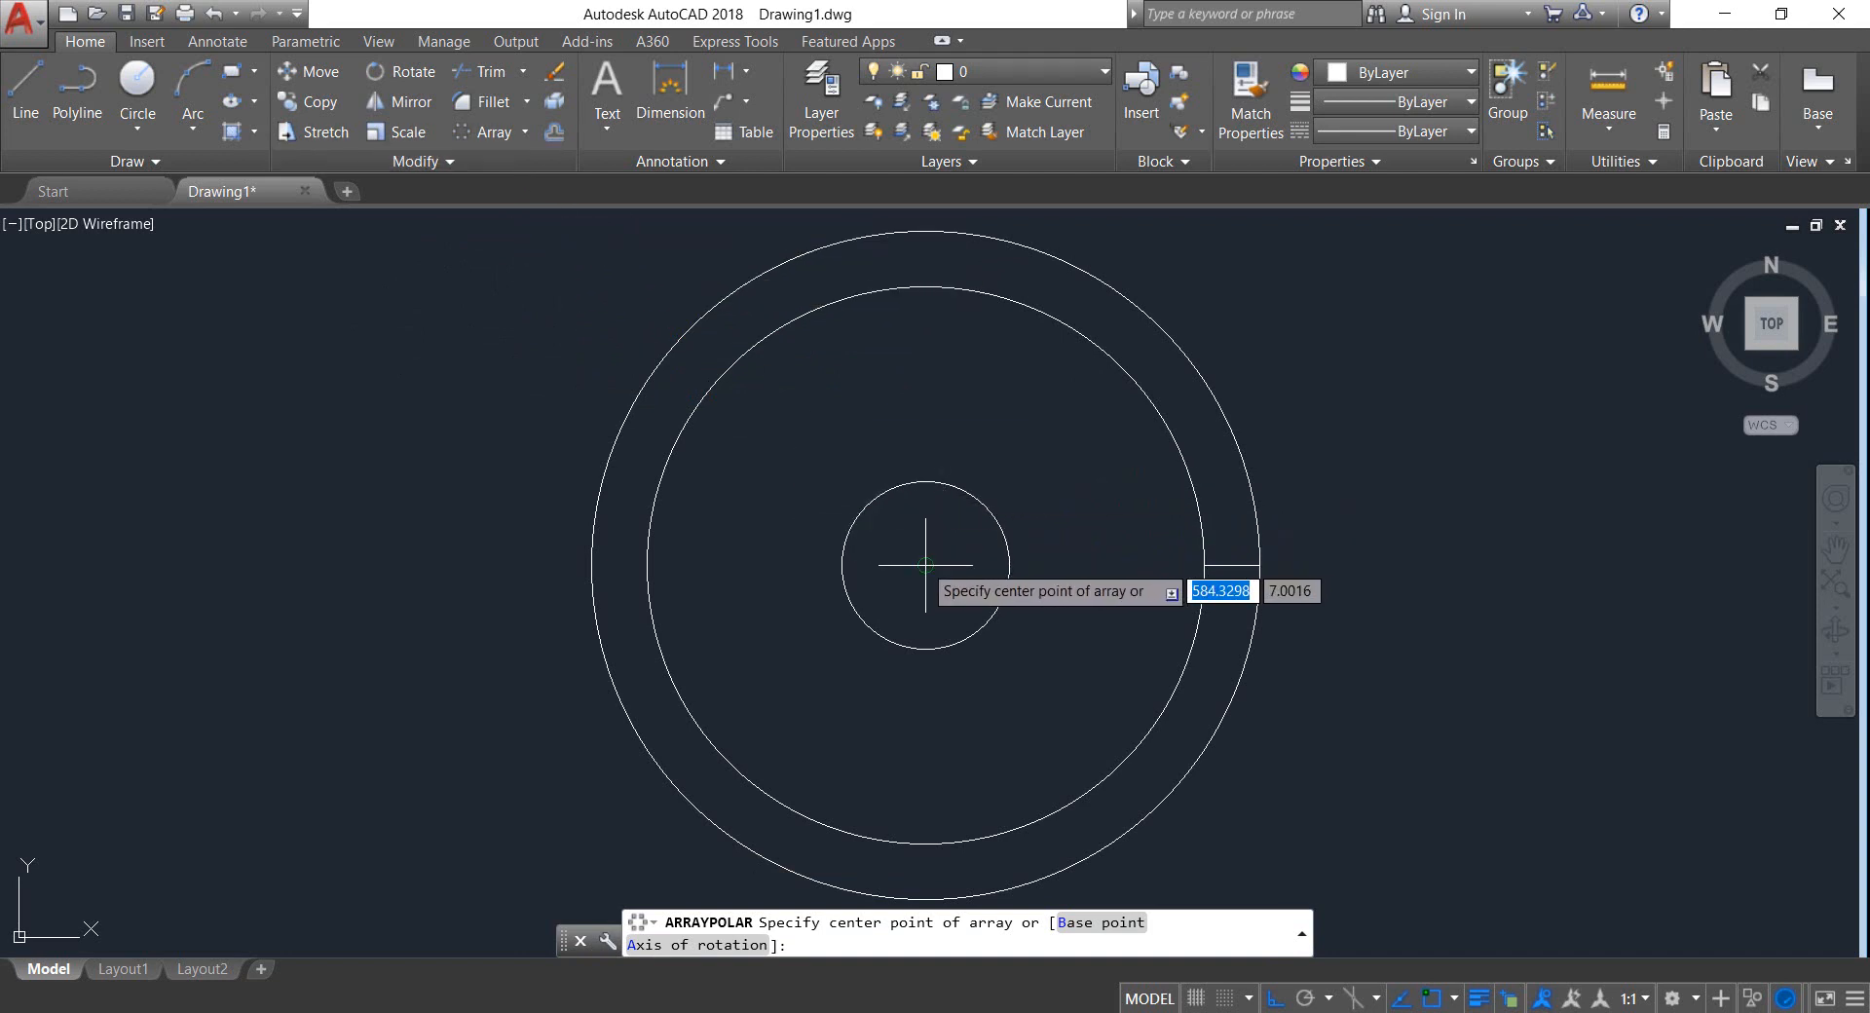
{"action": "left_click", "coordinate": [923, 565]}
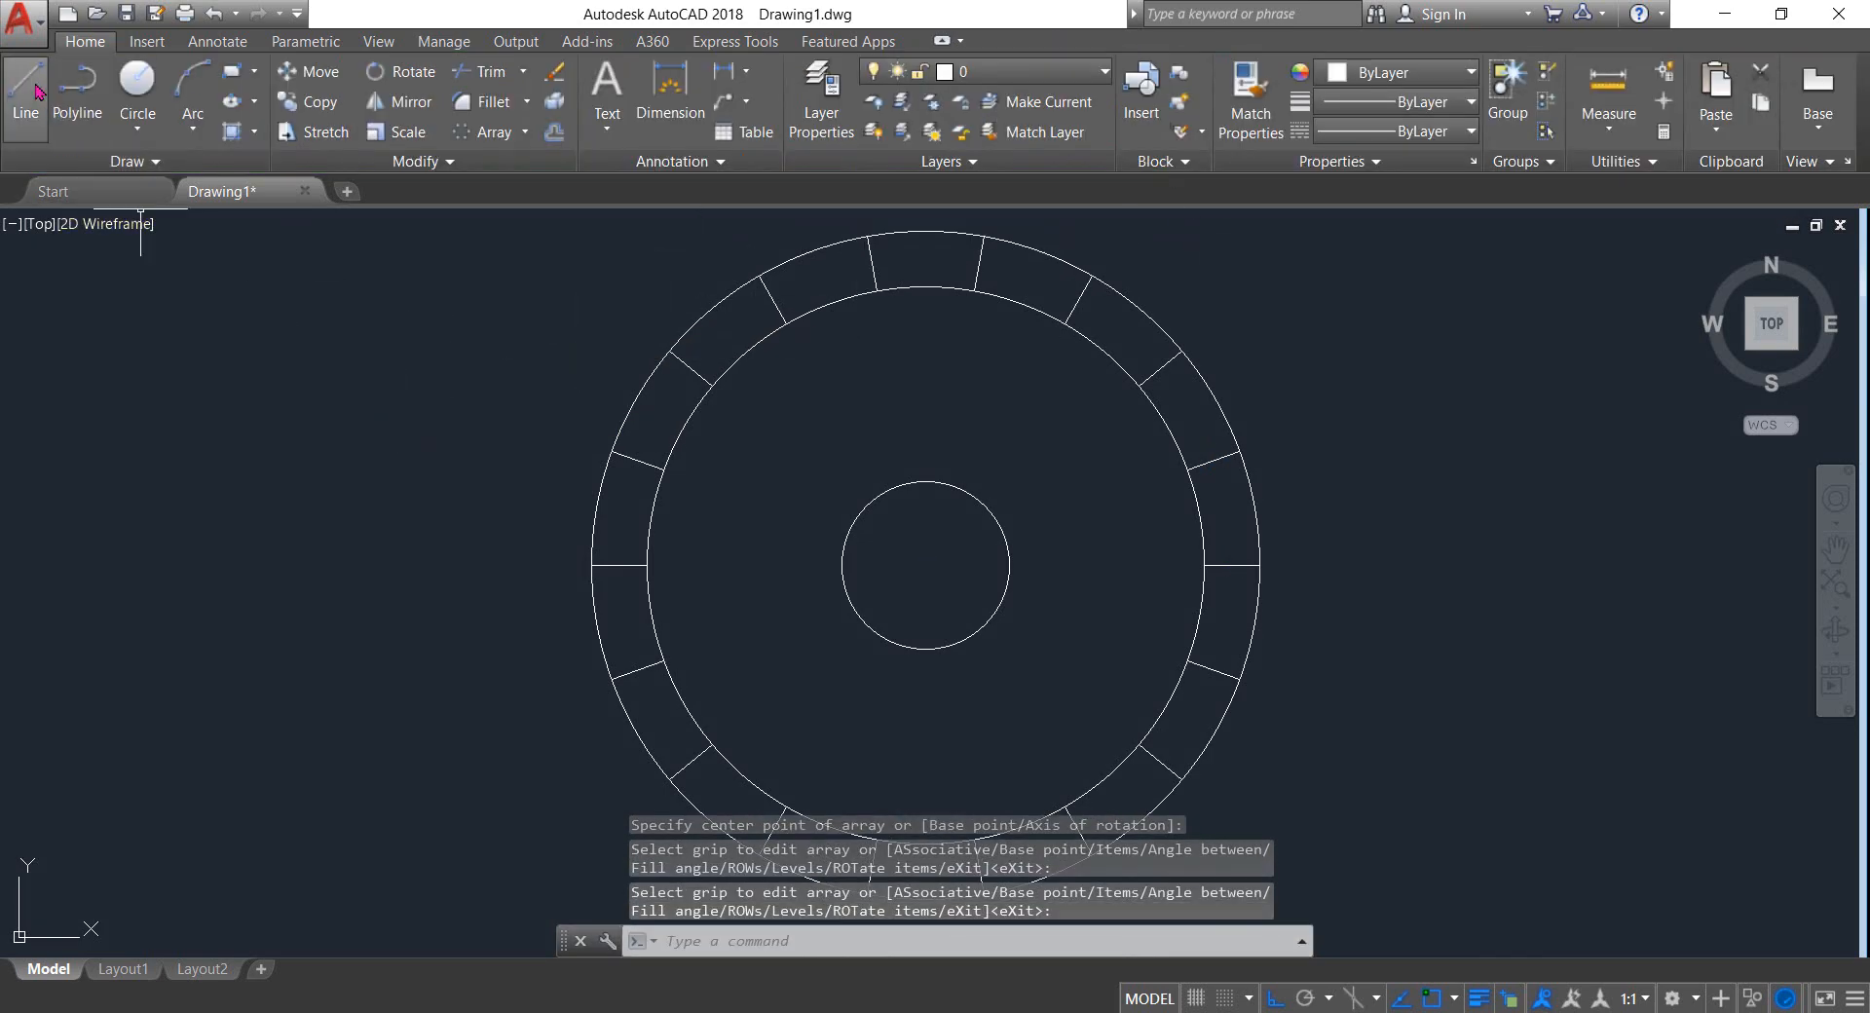
Draw one slanted tooth edge line across the ring
{"action": "left_click", "coordinate": [24, 91]}
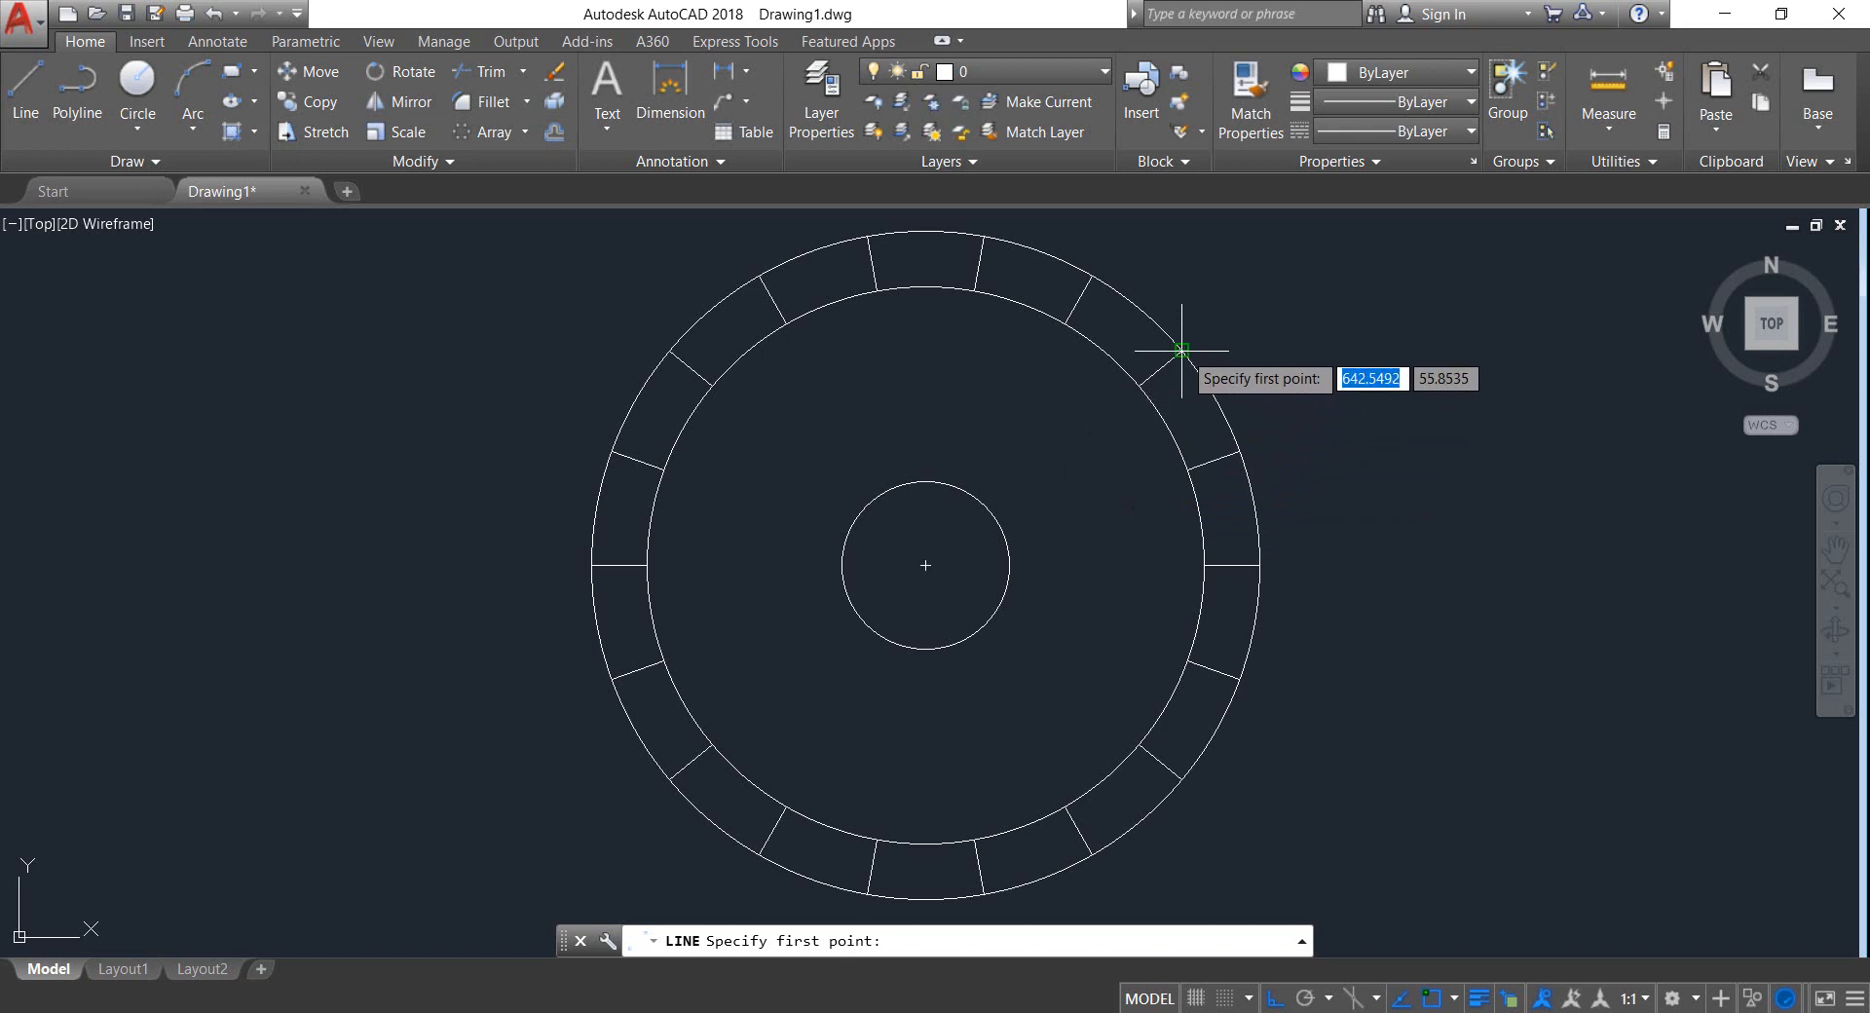
{"action": "left_click", "coordinate": [1181, 351]}
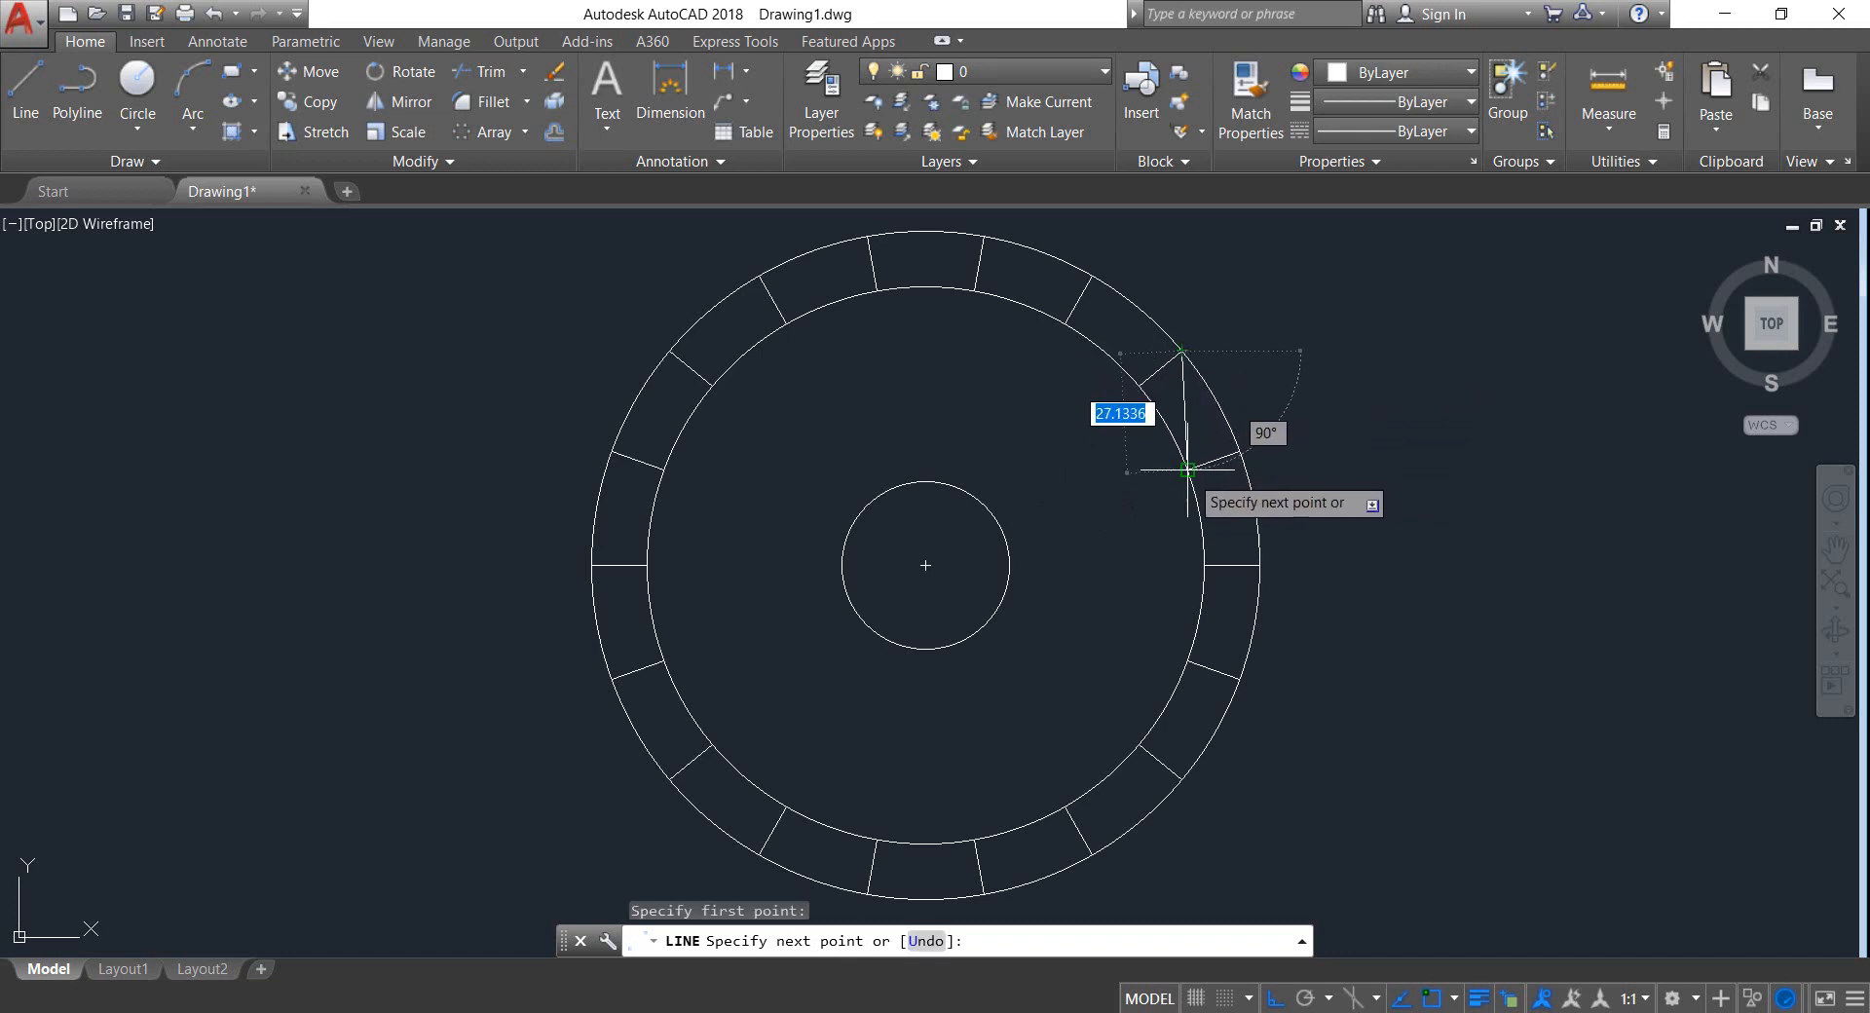
{"action": "key", "text": "enter"}
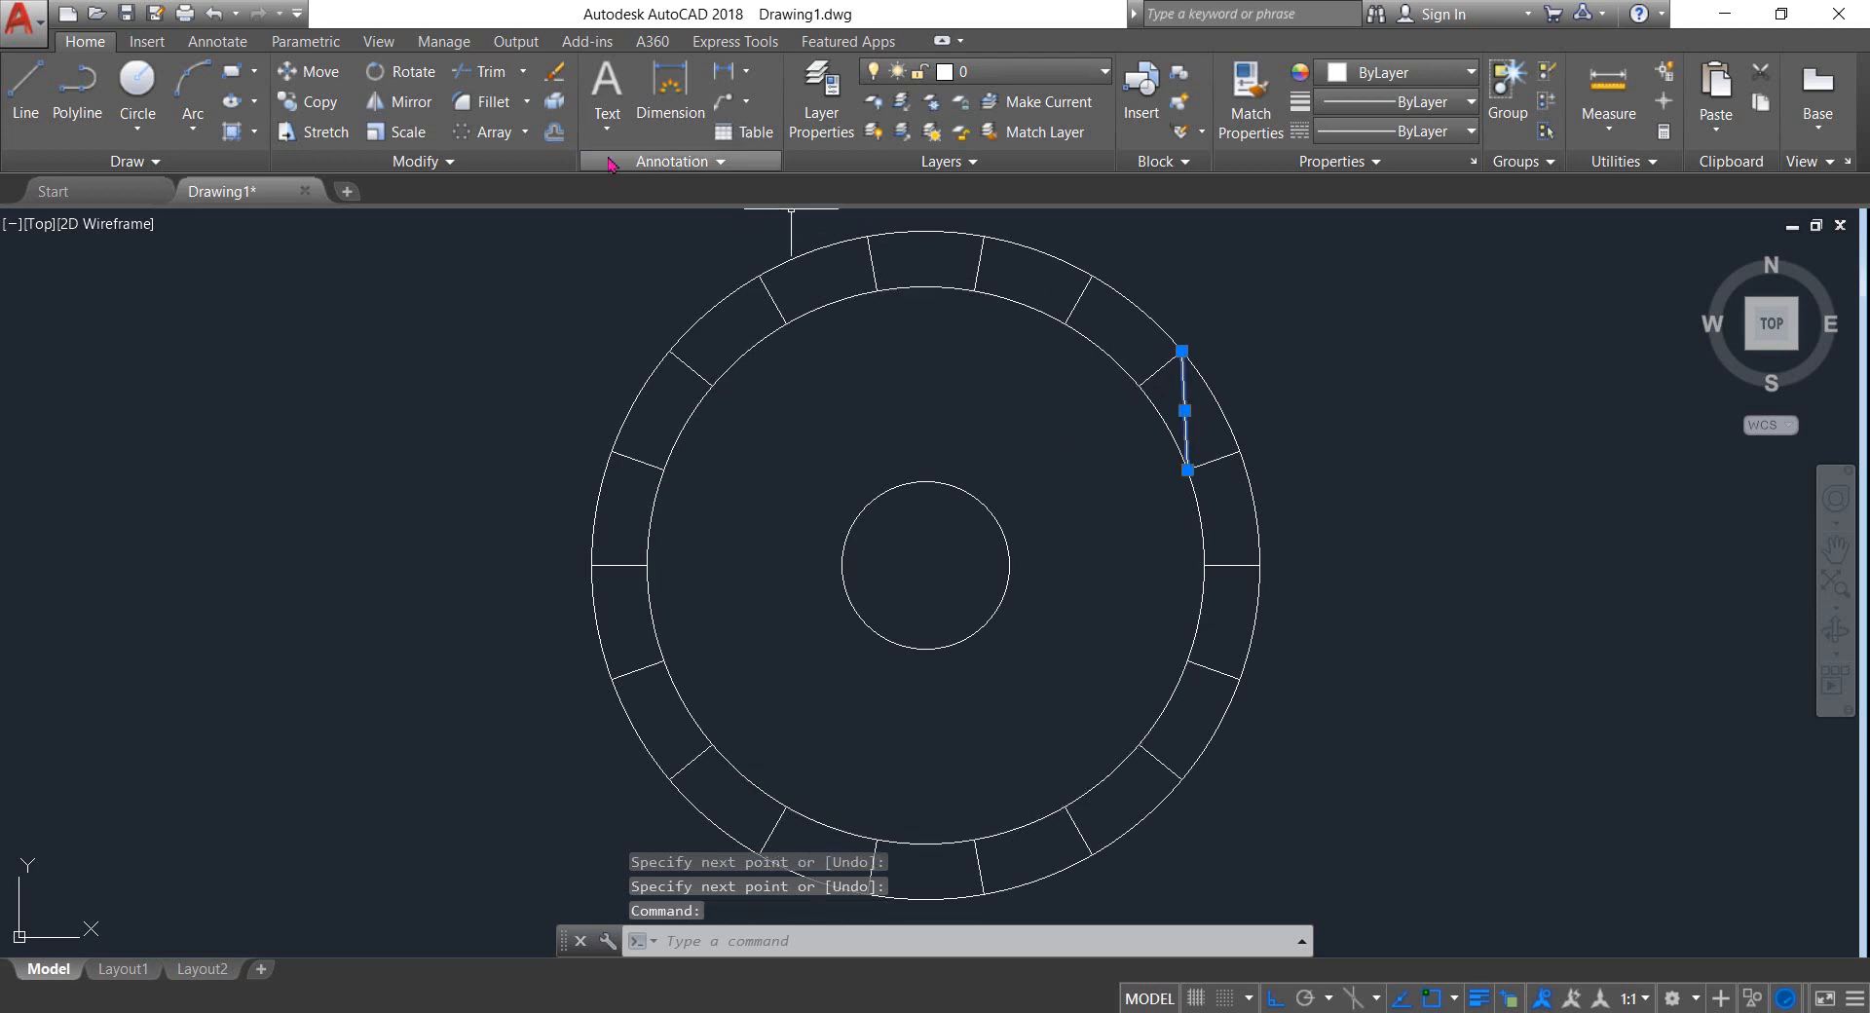
Polar-array the tooth line about the disk center with 18 items and close the array
{"action": "left_click", "coordinate": [491, 130]}
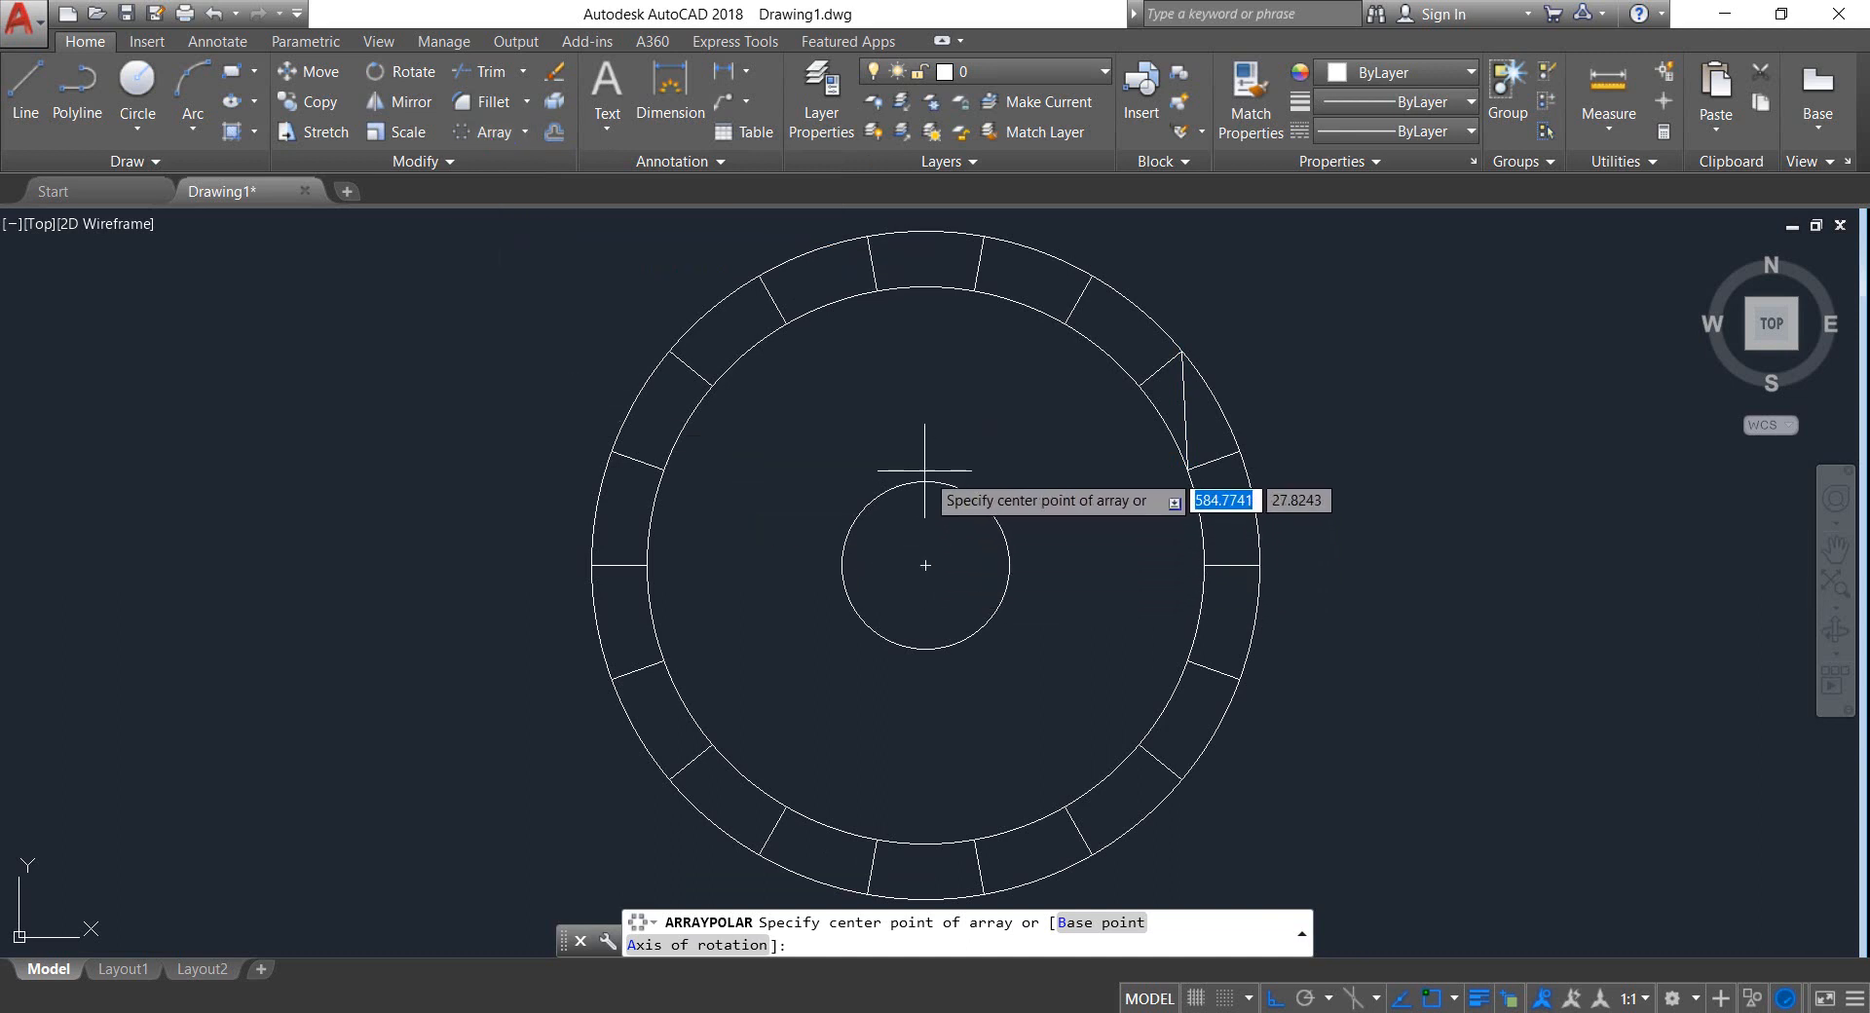
{"action": "left_click", "coordinate": [923, 564]}
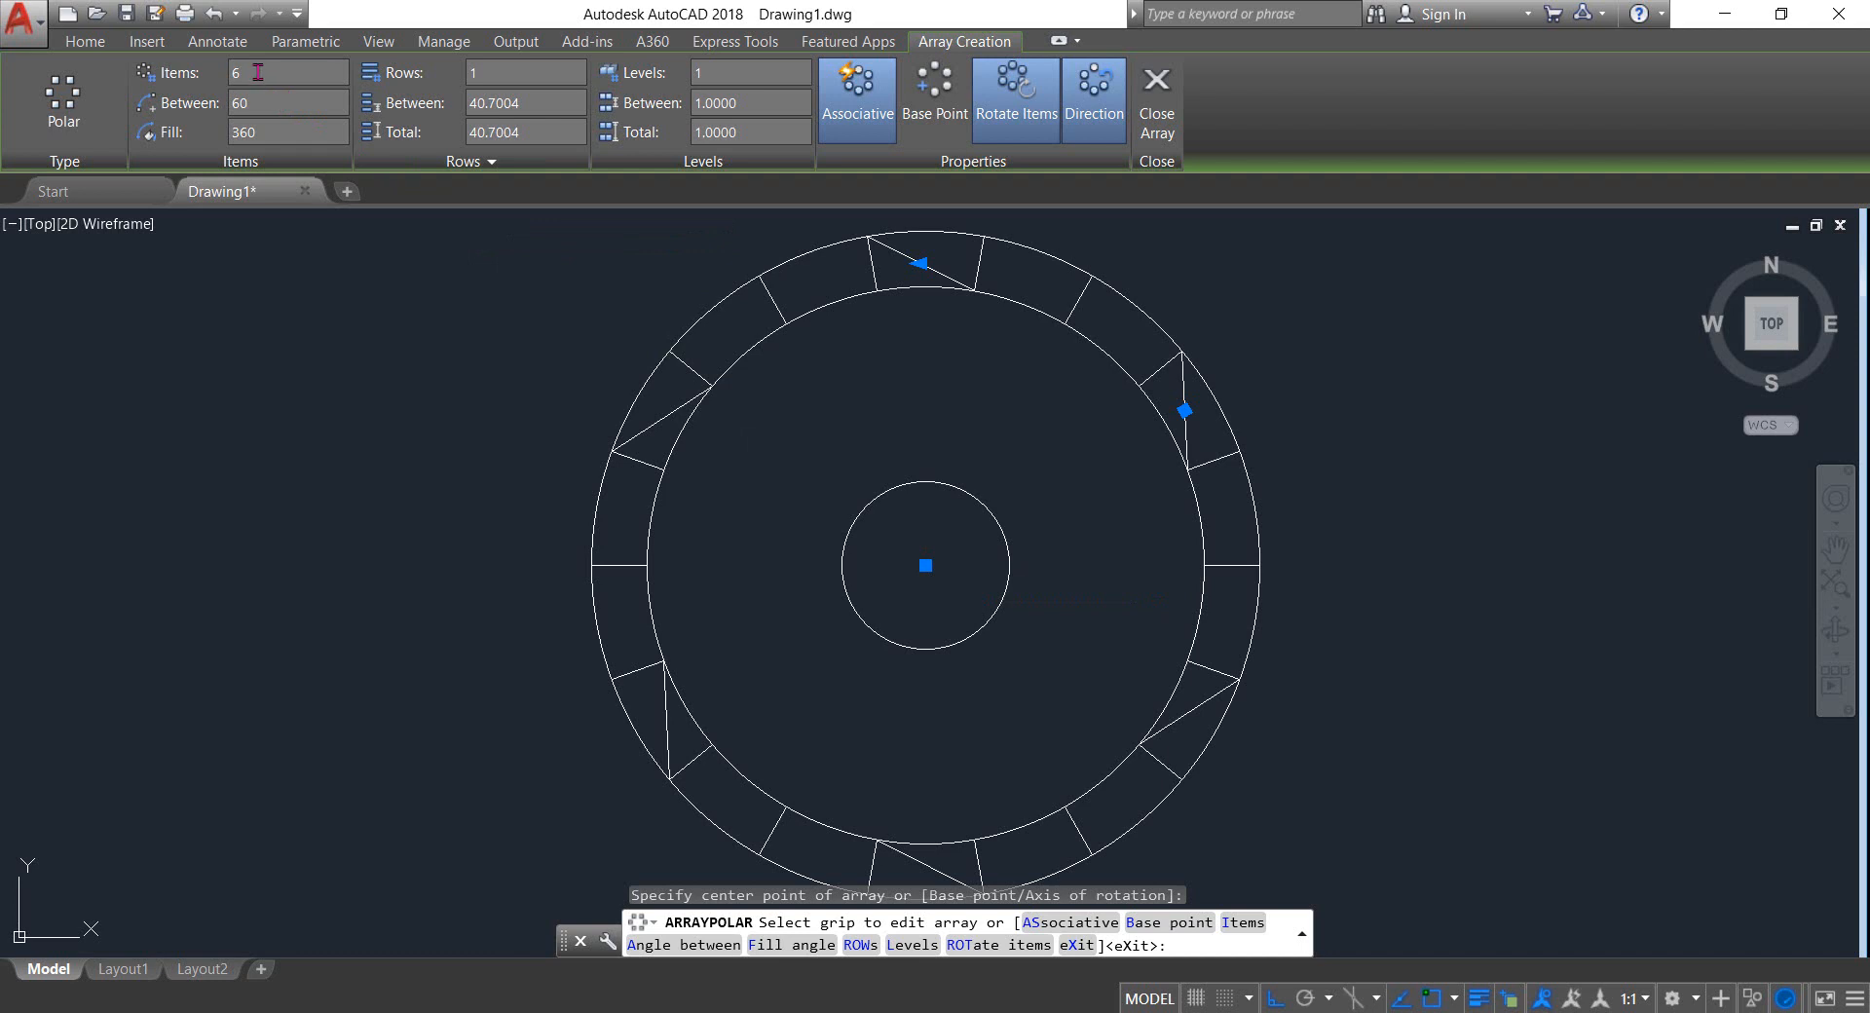
{"action": "type", "text": "18"}
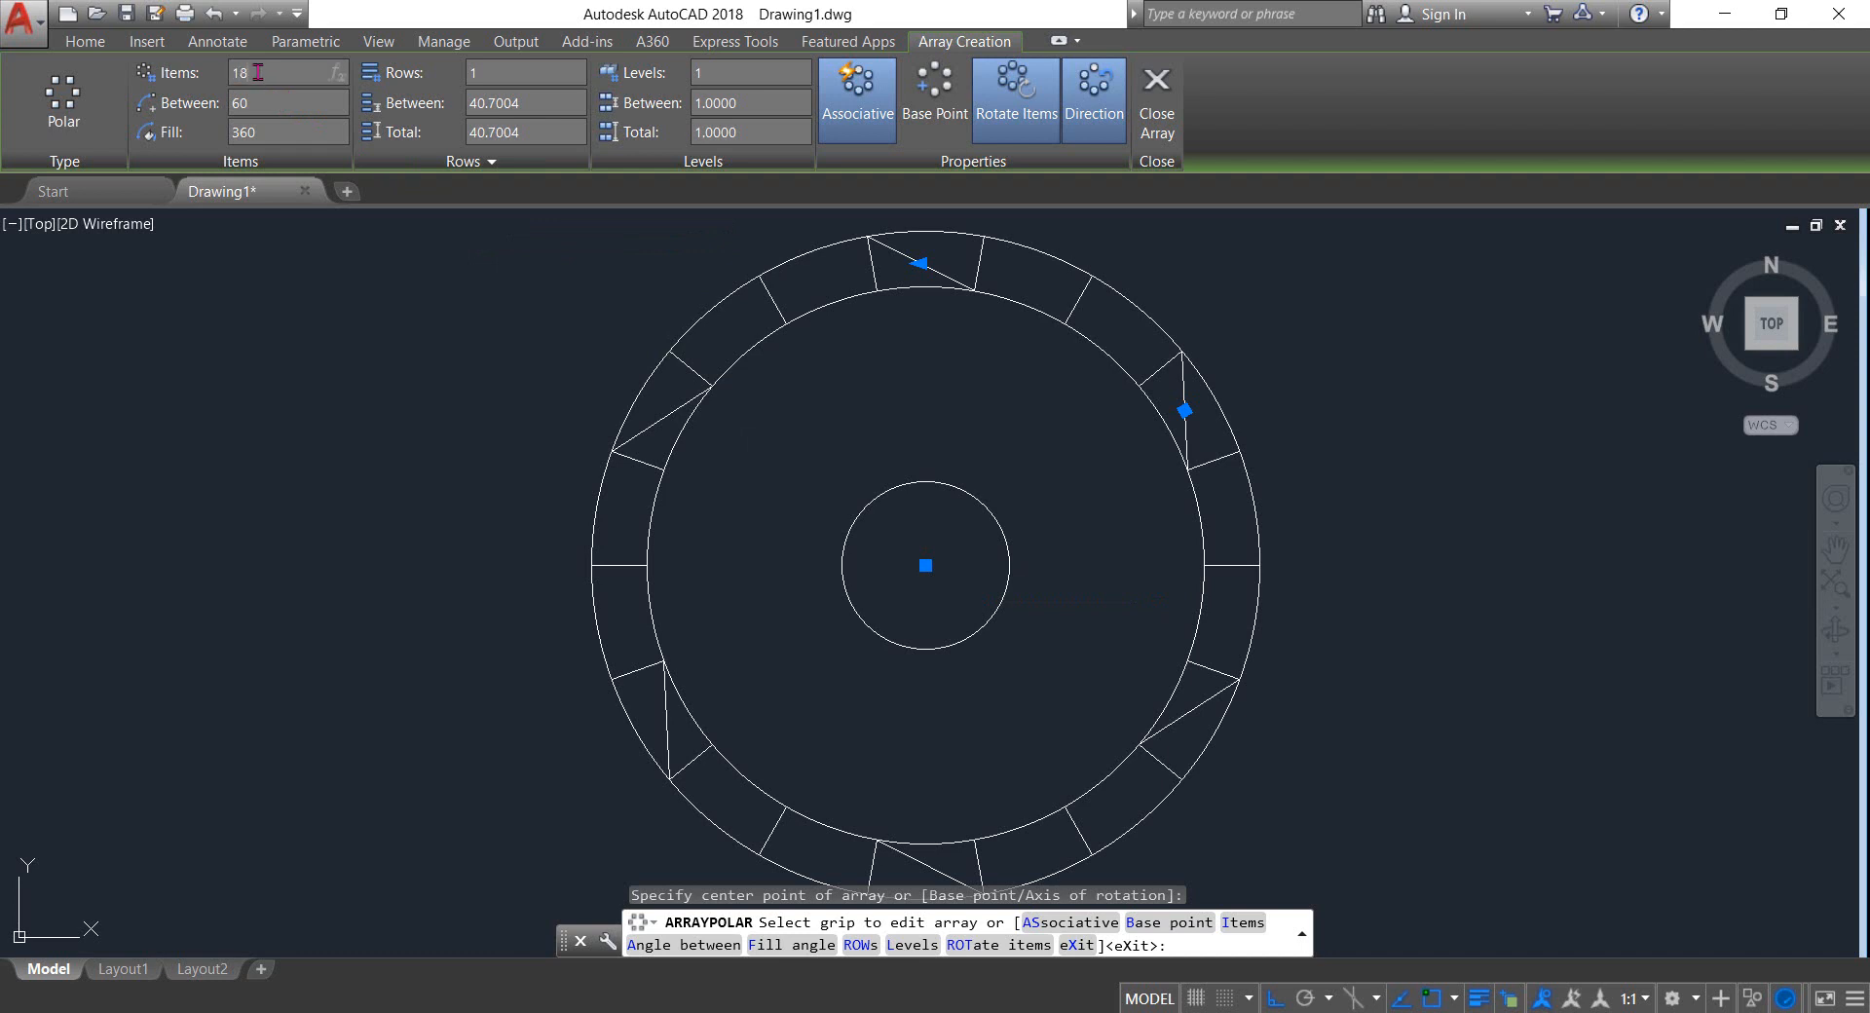
{"action": "type", "text": "20"}
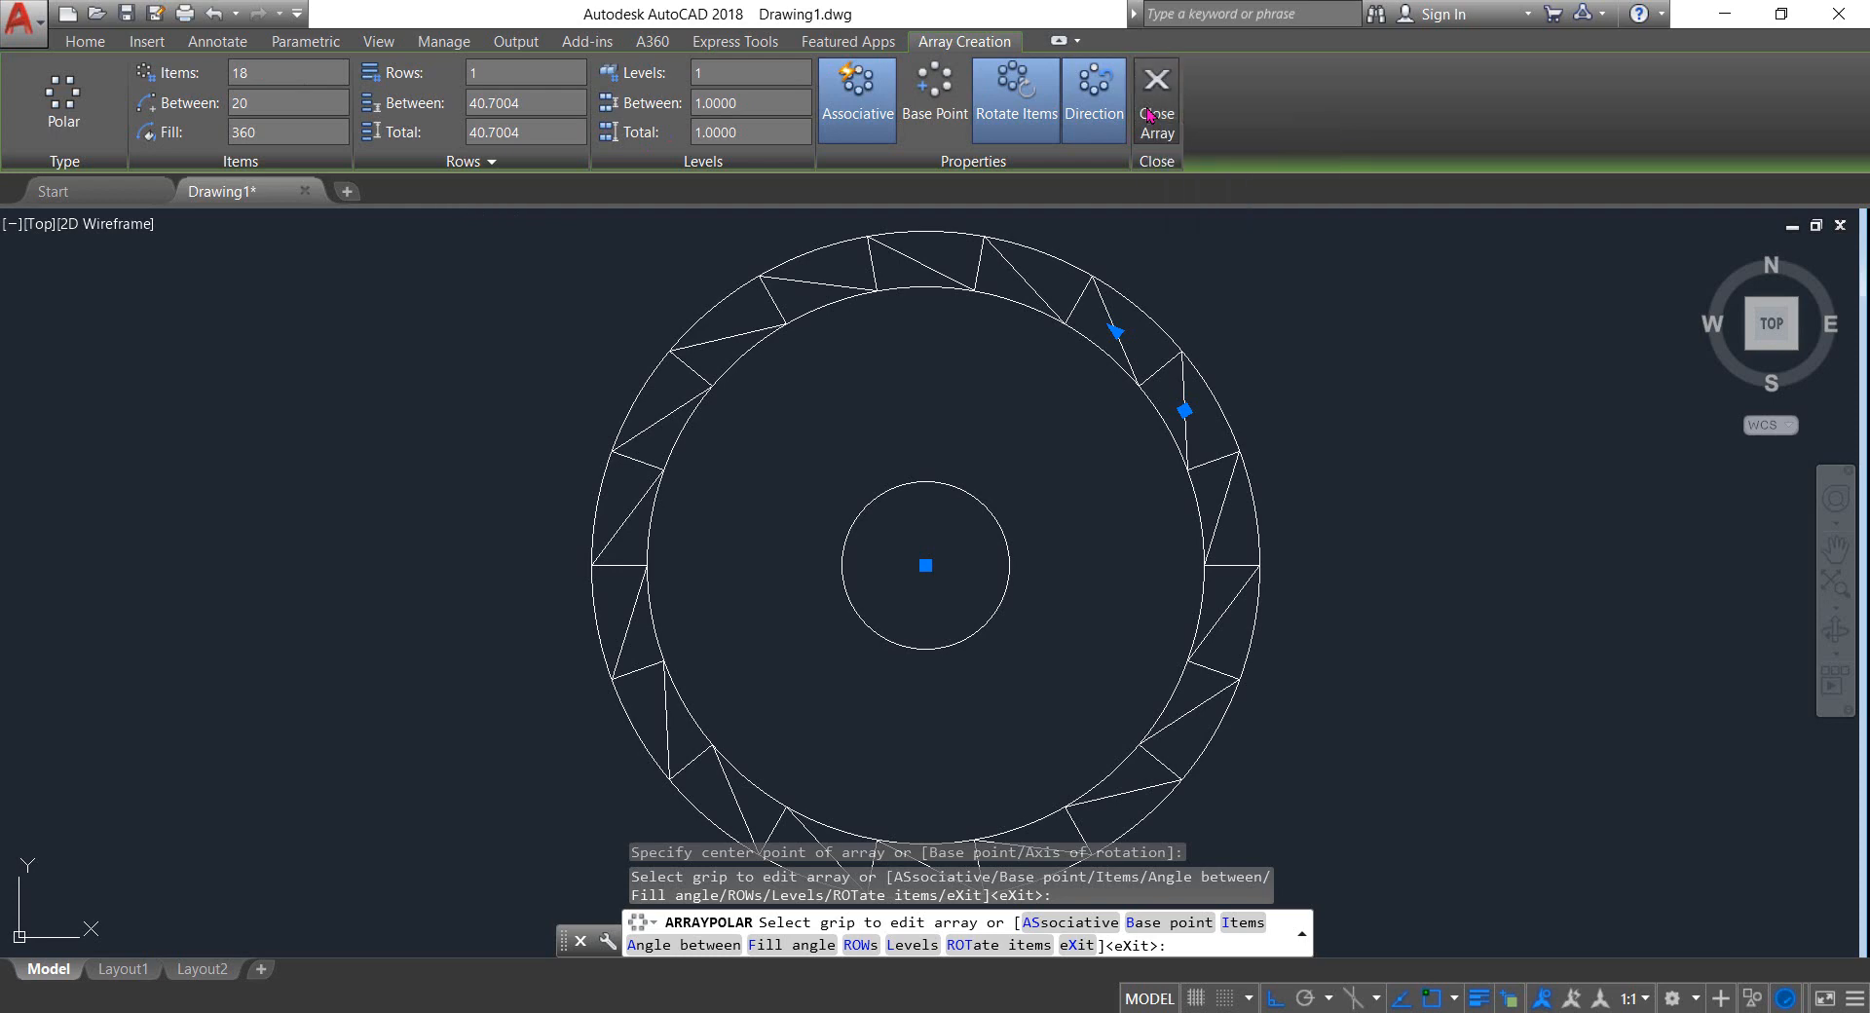
{"action": "left_click", "coordinate": [1155, 97]}
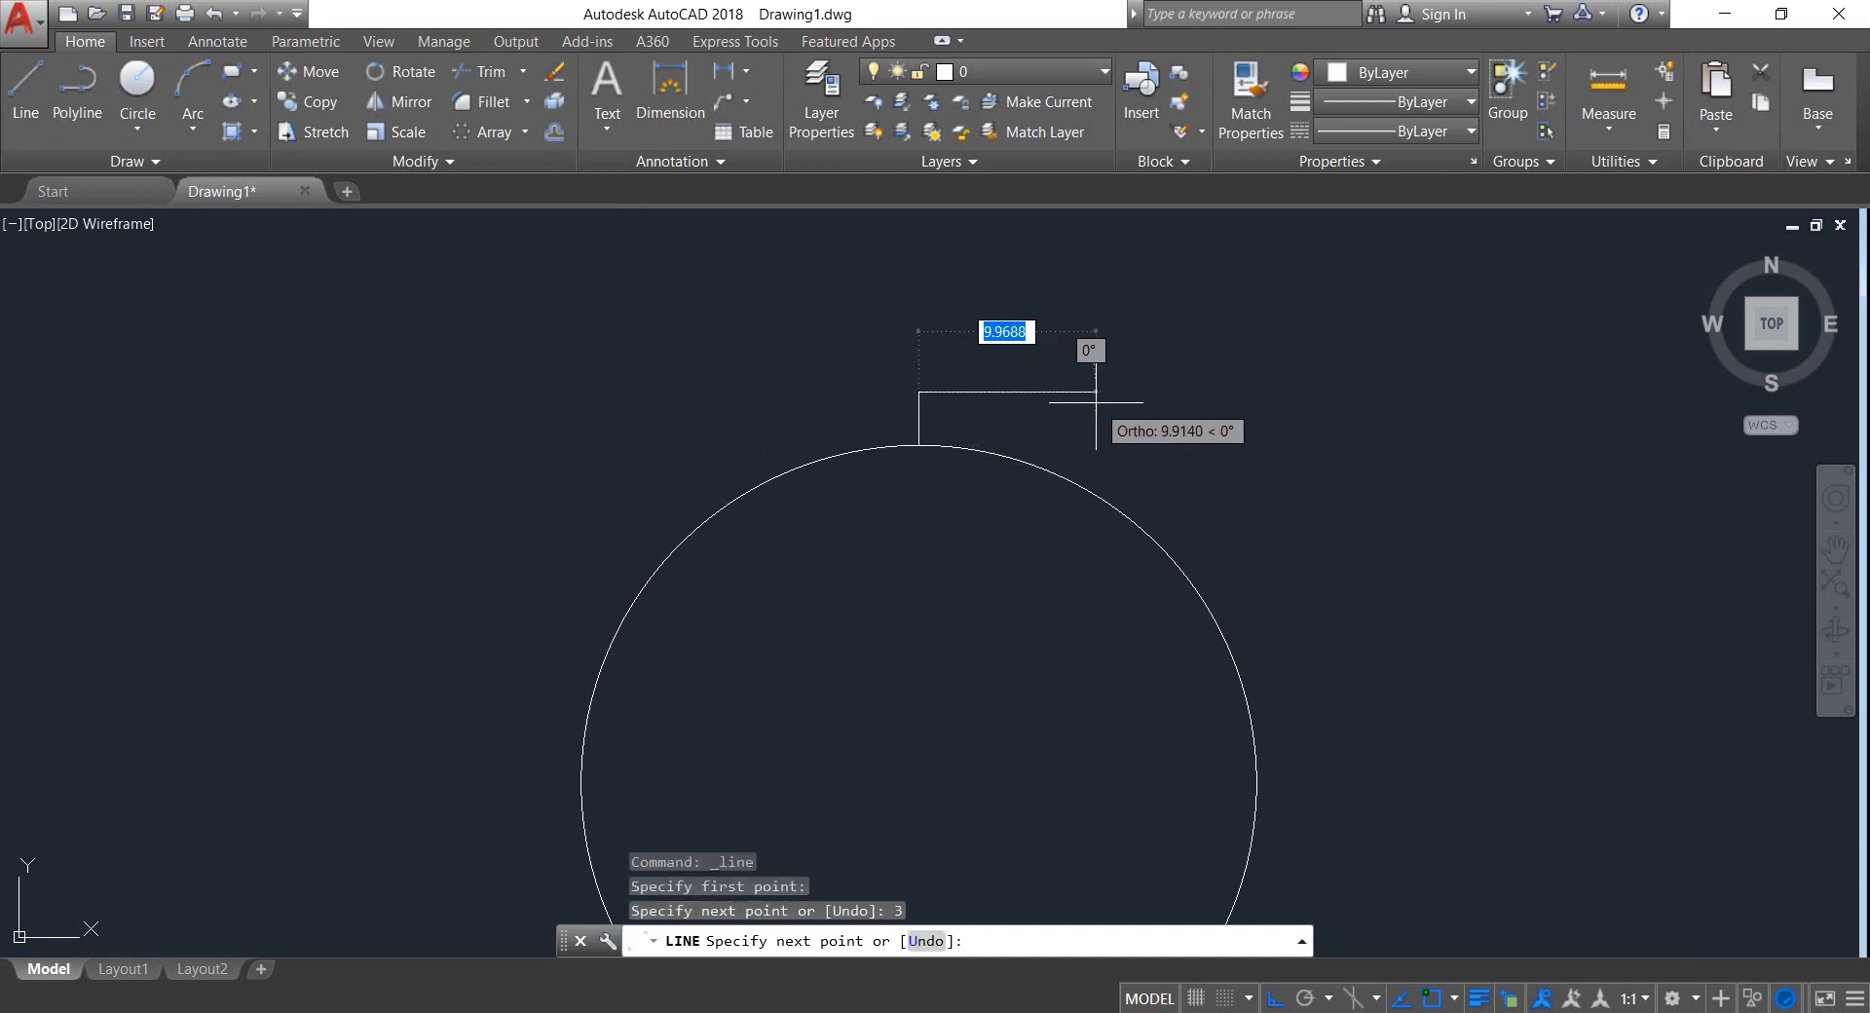
Draw the square key outline atop the hole with 3-unit ortho line sides
{"action": "type", "text": "3"}
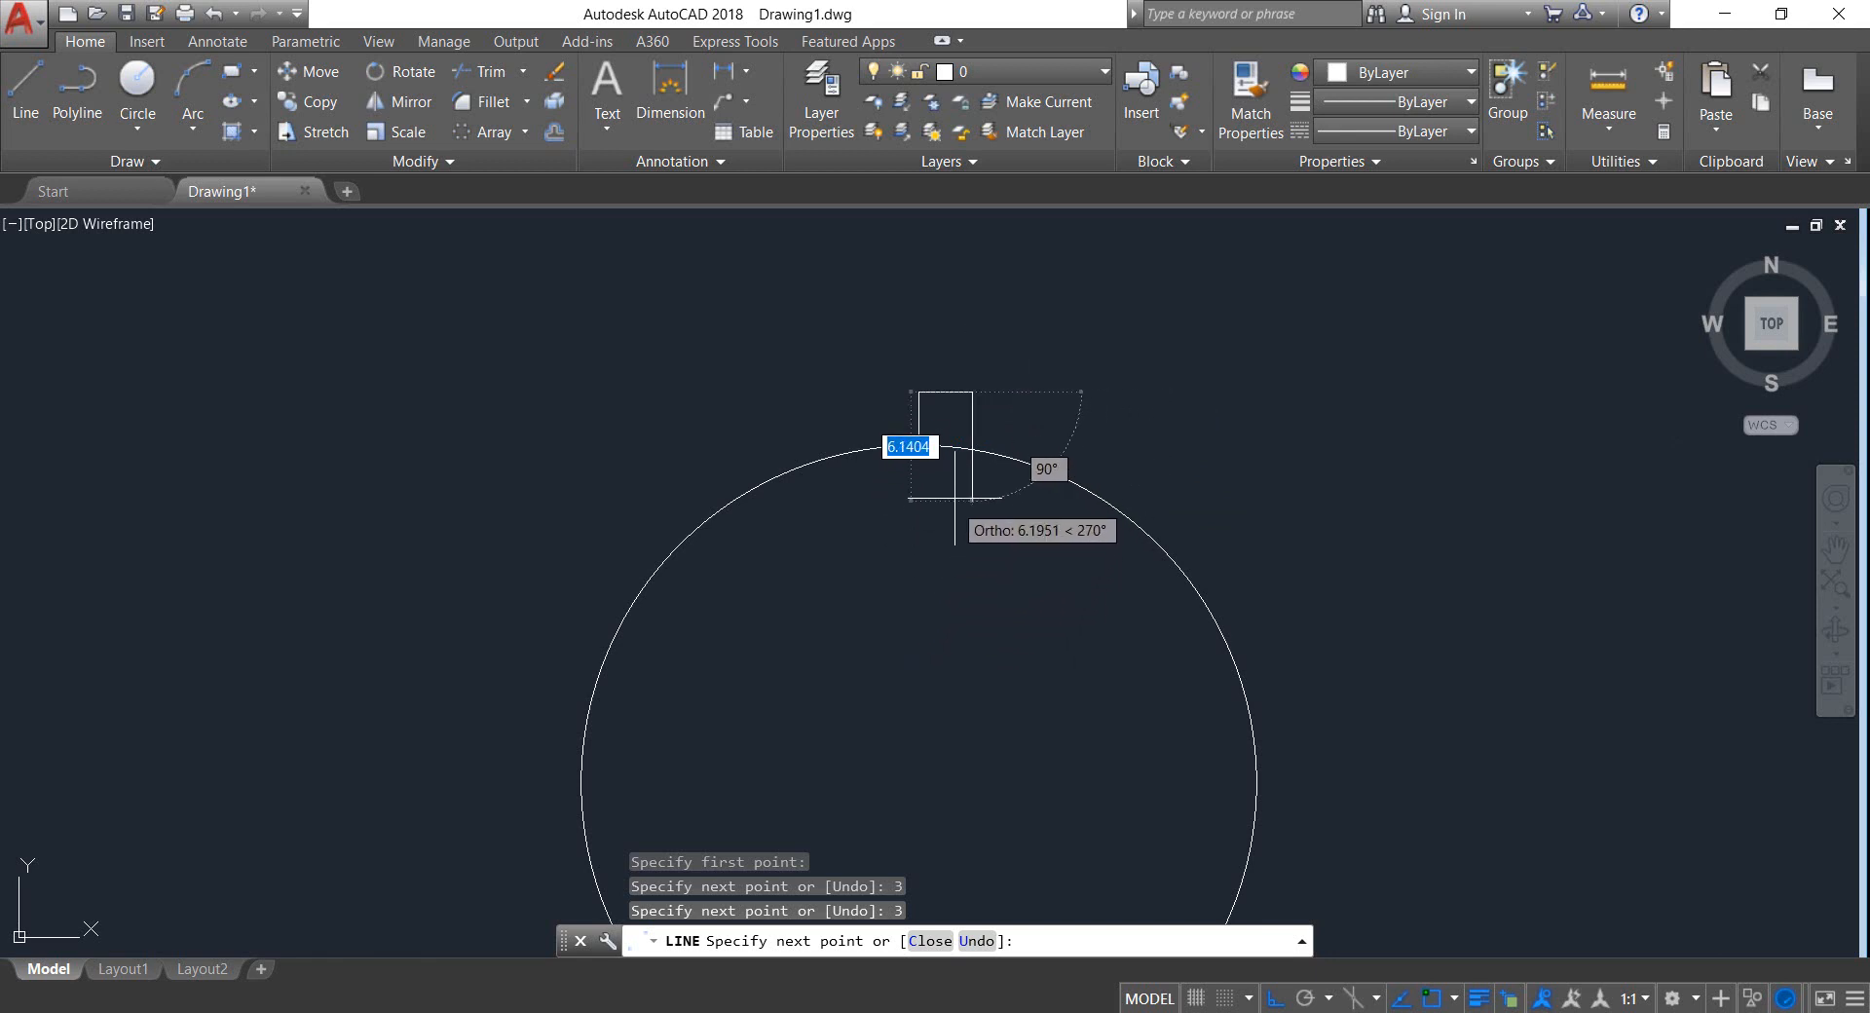
{"action": "left_click", "coordinate": [995, 461]}
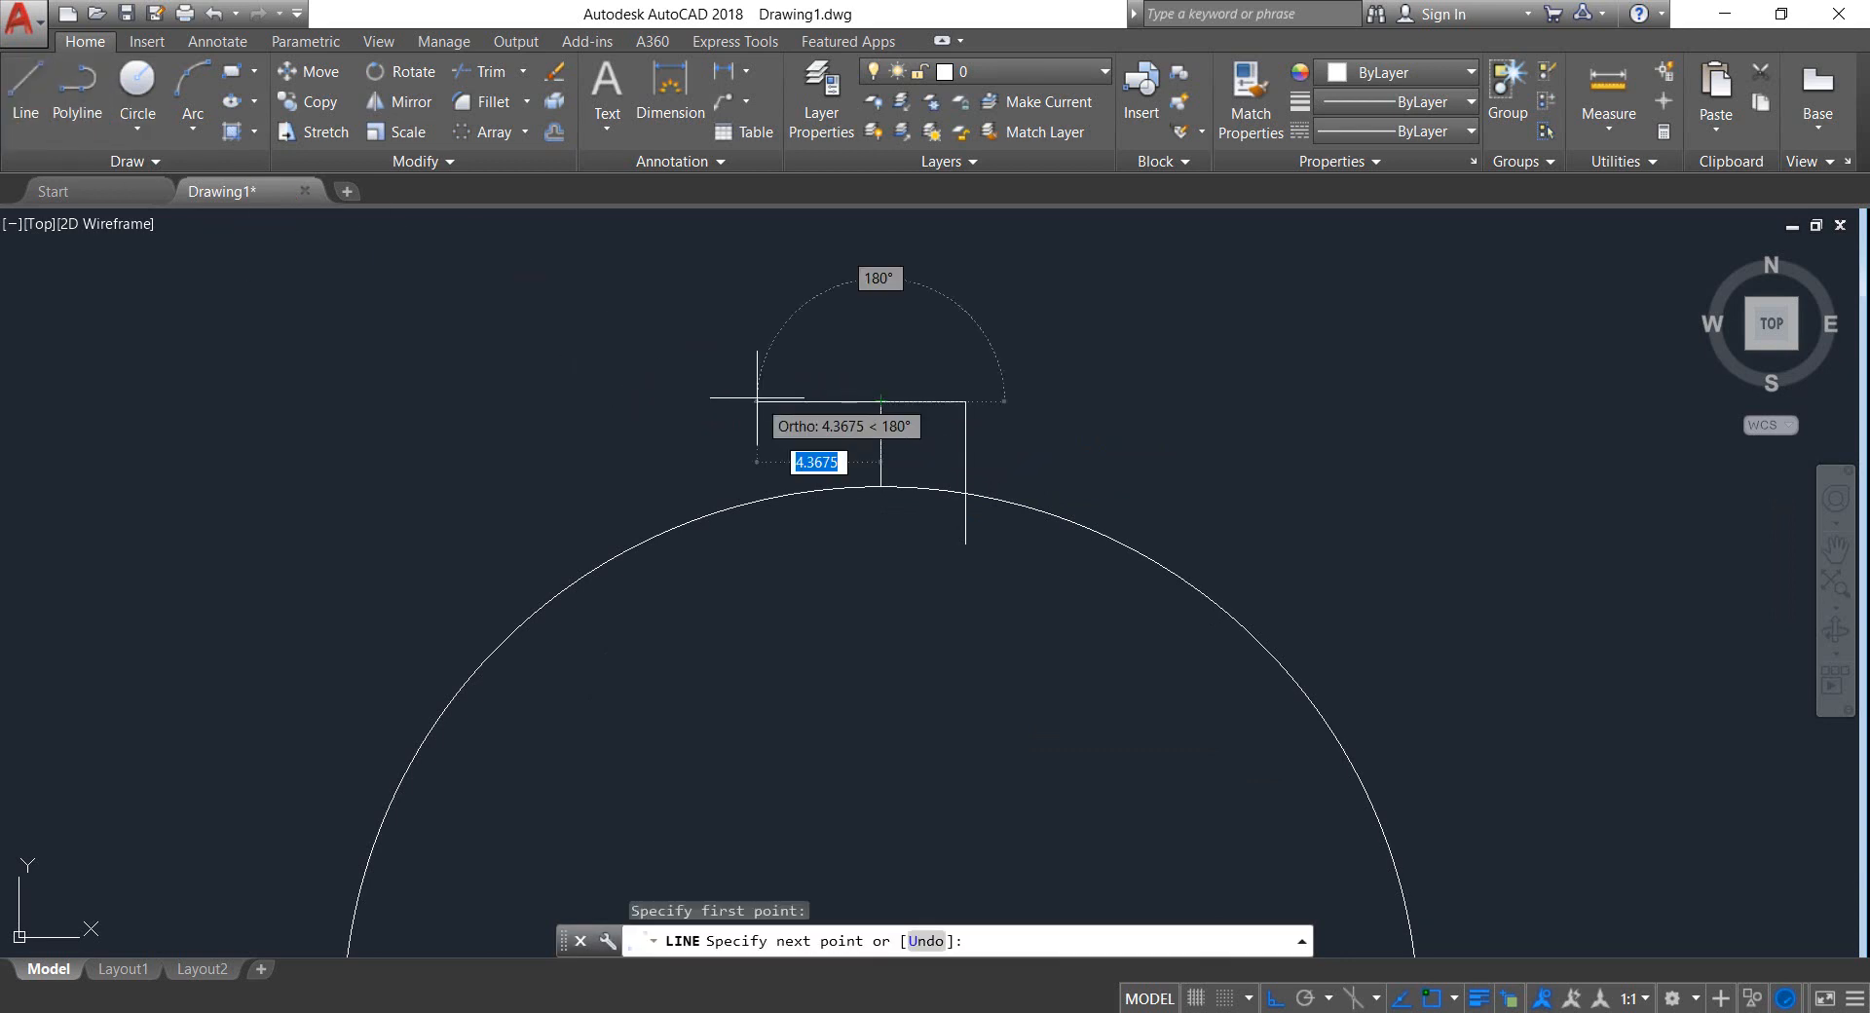
{"action": "type", "text": "3"}
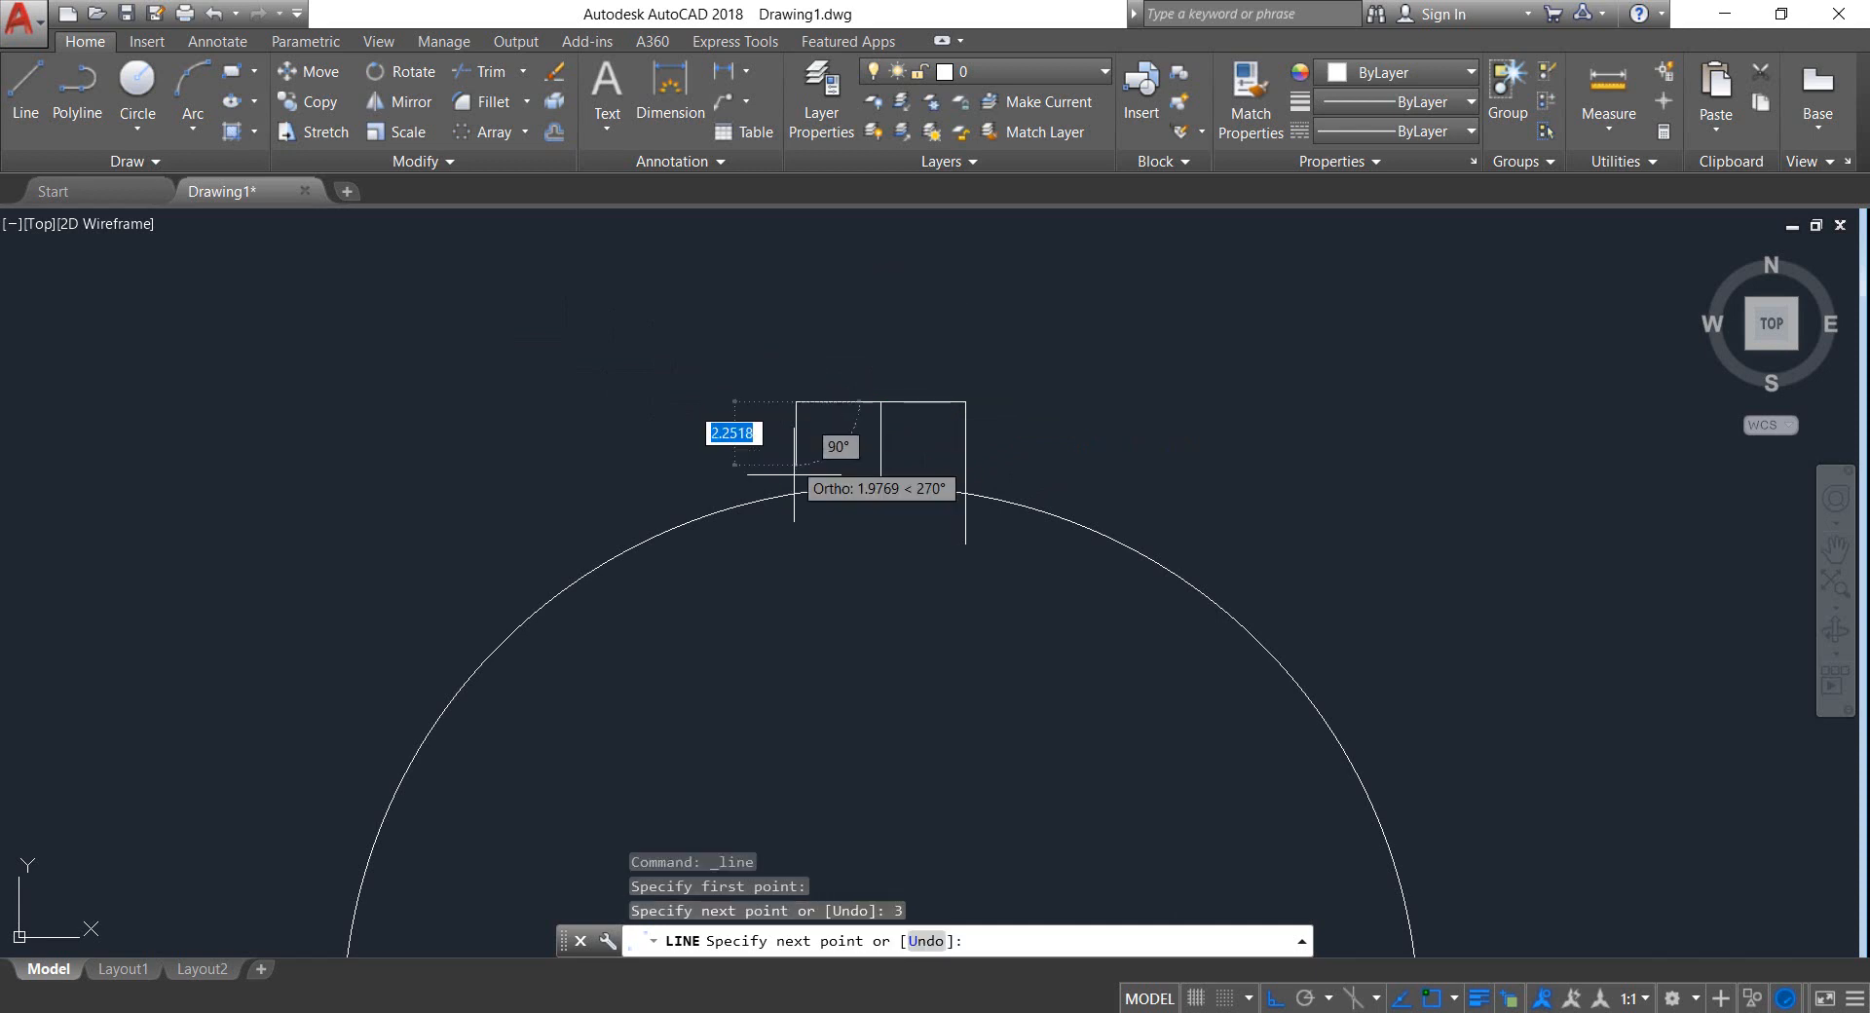
{"action": "left_click", "coordinate": [840, 561]}
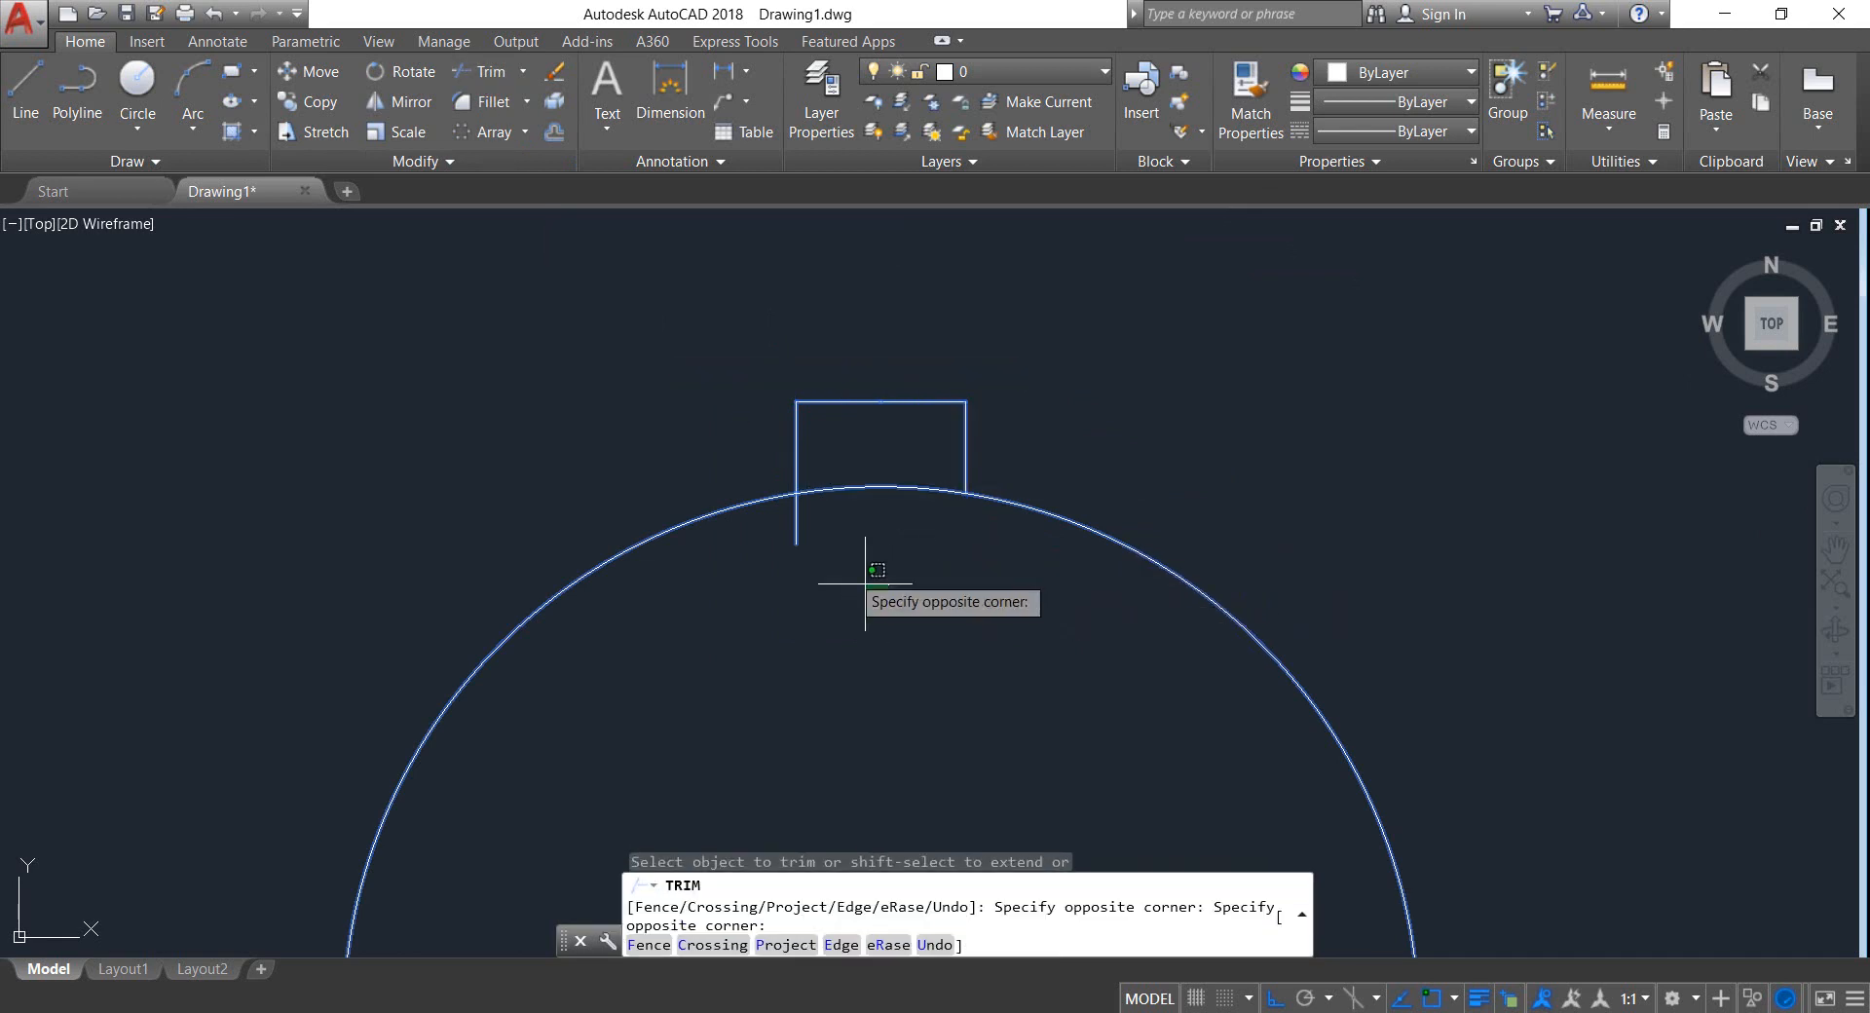
Trim the excess arcs and lines to leave sharp teeth and the keyway notch
{"action": "left_click", "coordinate": [927, 518]}
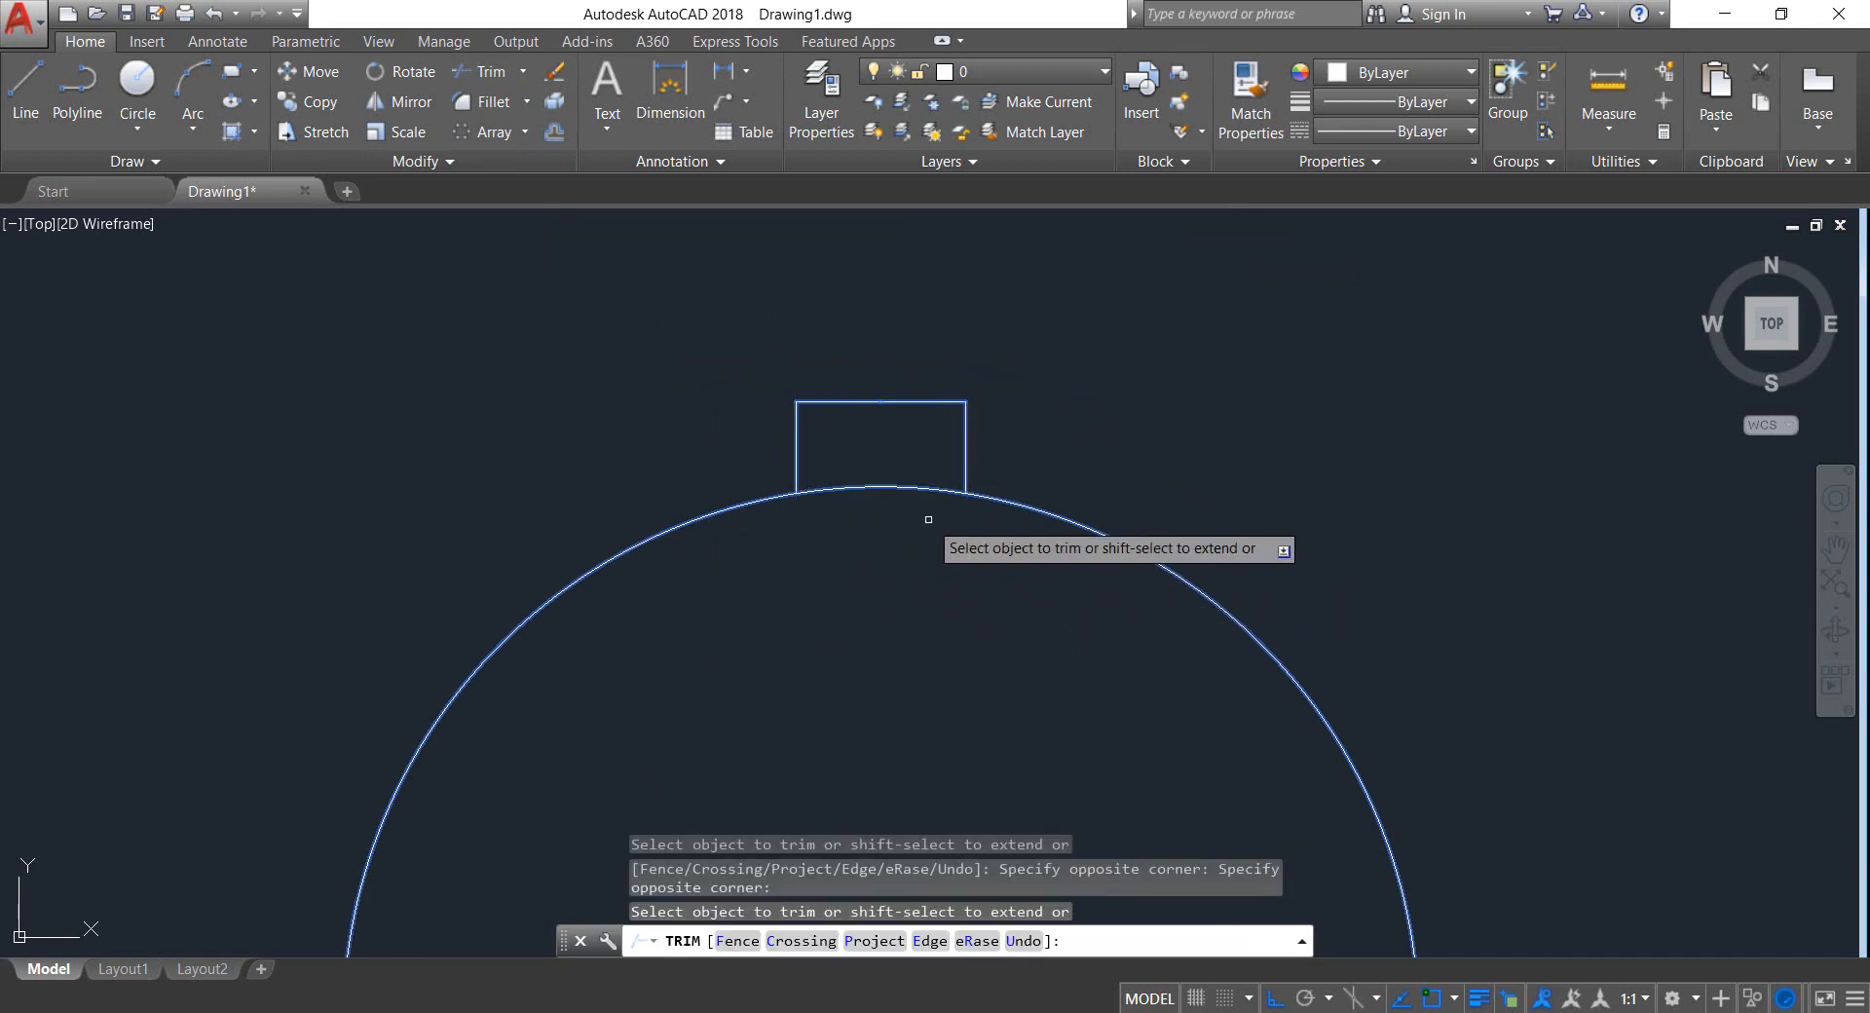
{"action": "left_click", "coordinate": [871, 469]}
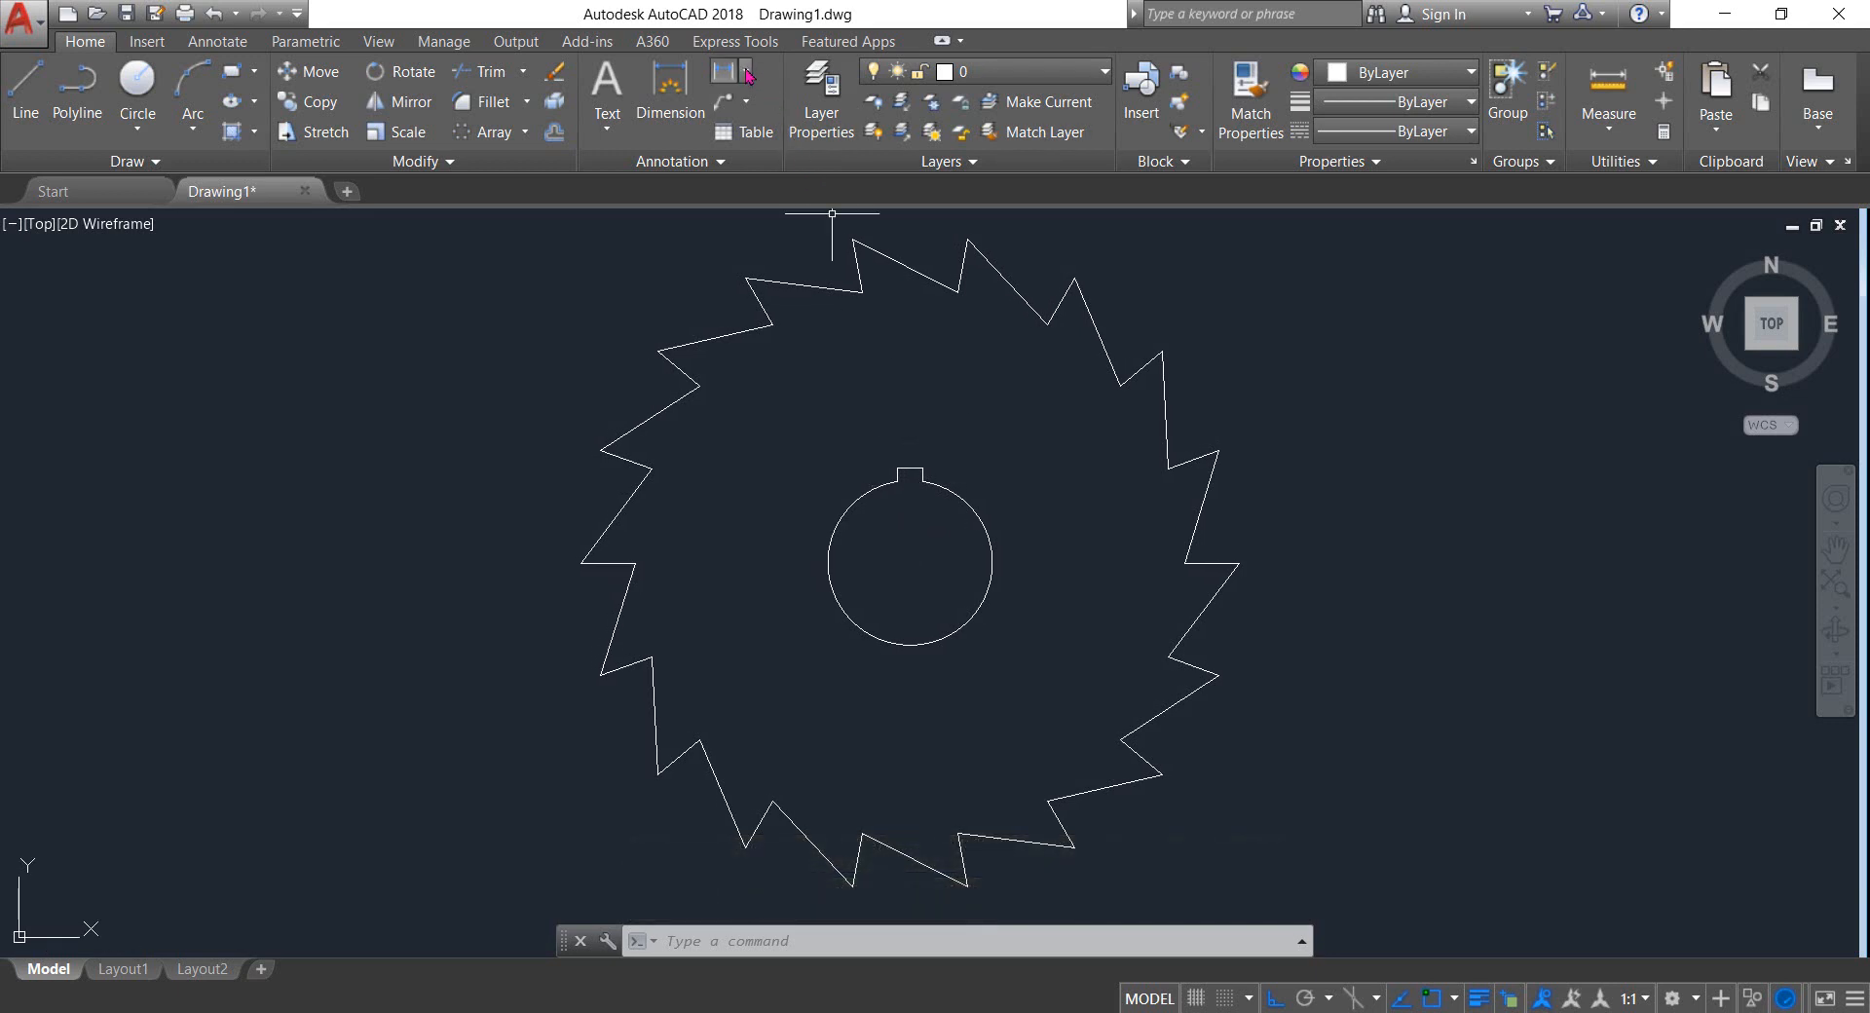
Add the 6.0 and 3.2 key linear dimensions and 12.5, 27.2 aligned tooth dimensions
{"action": "left_click", "coordinate": [670, 89]}
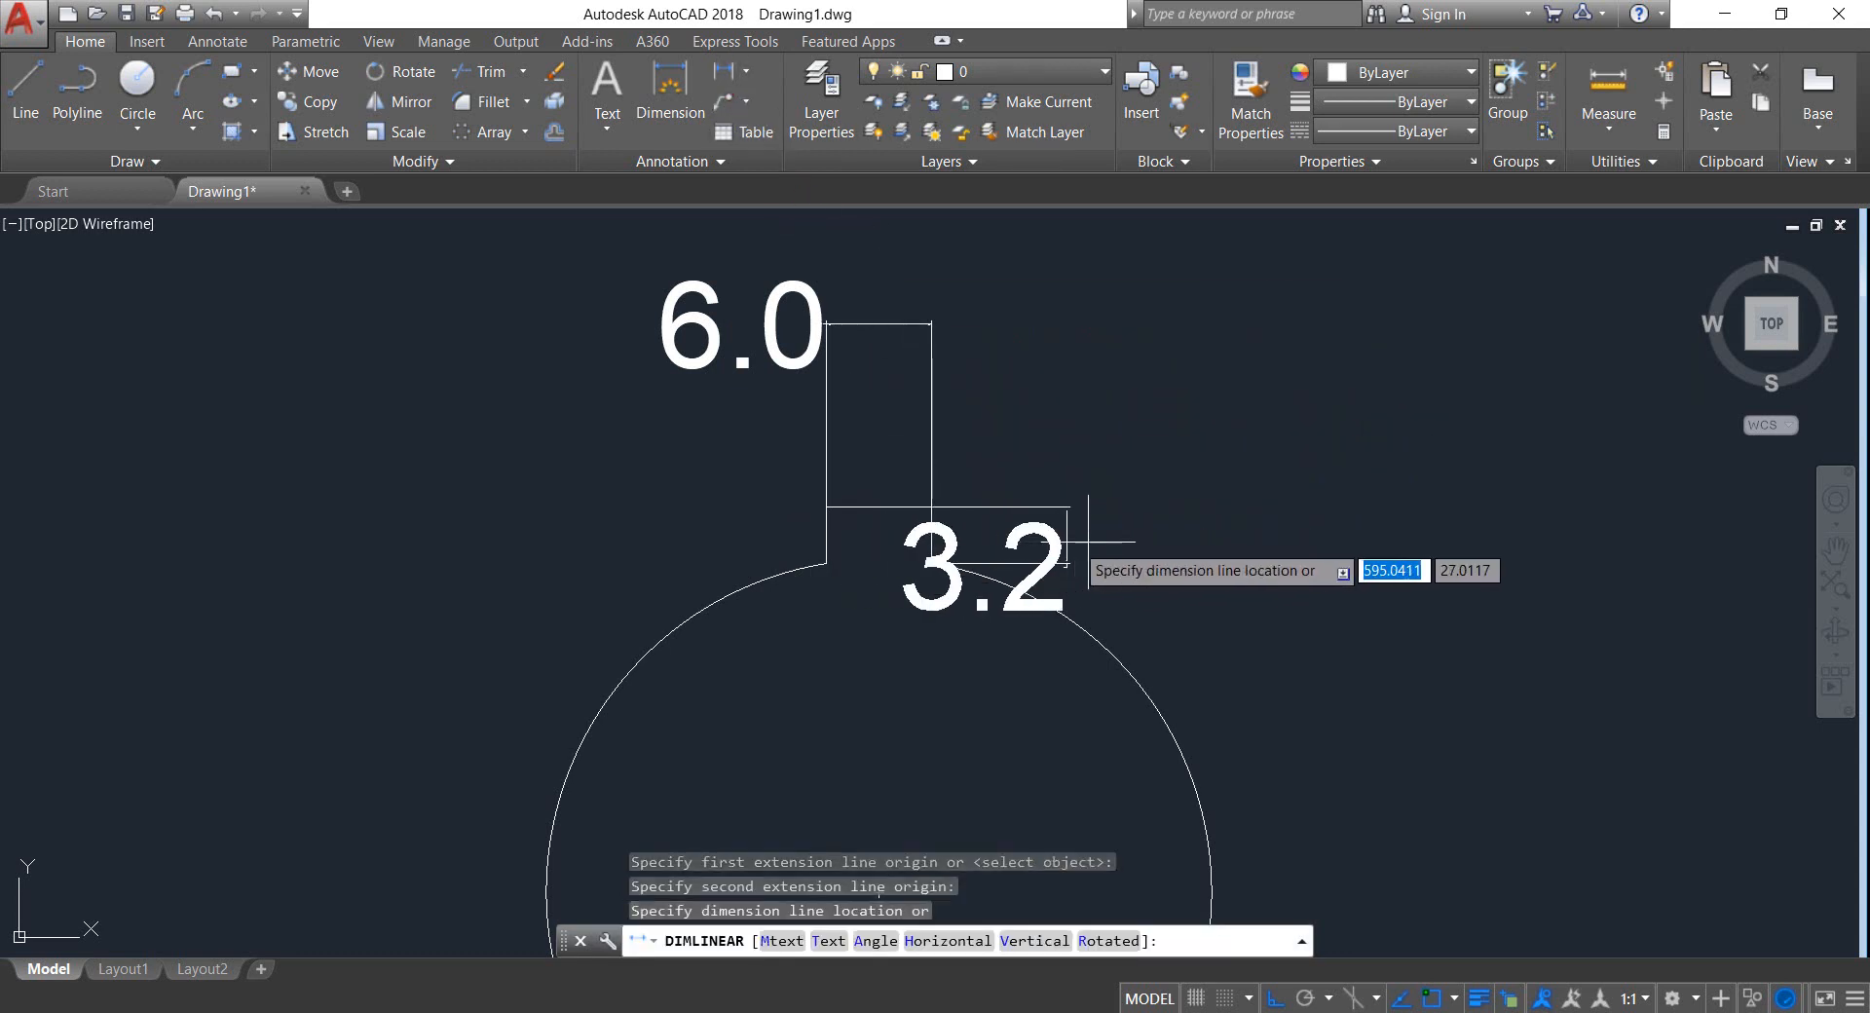
{"action": "left_click", "coordinate": [1229, 419]}
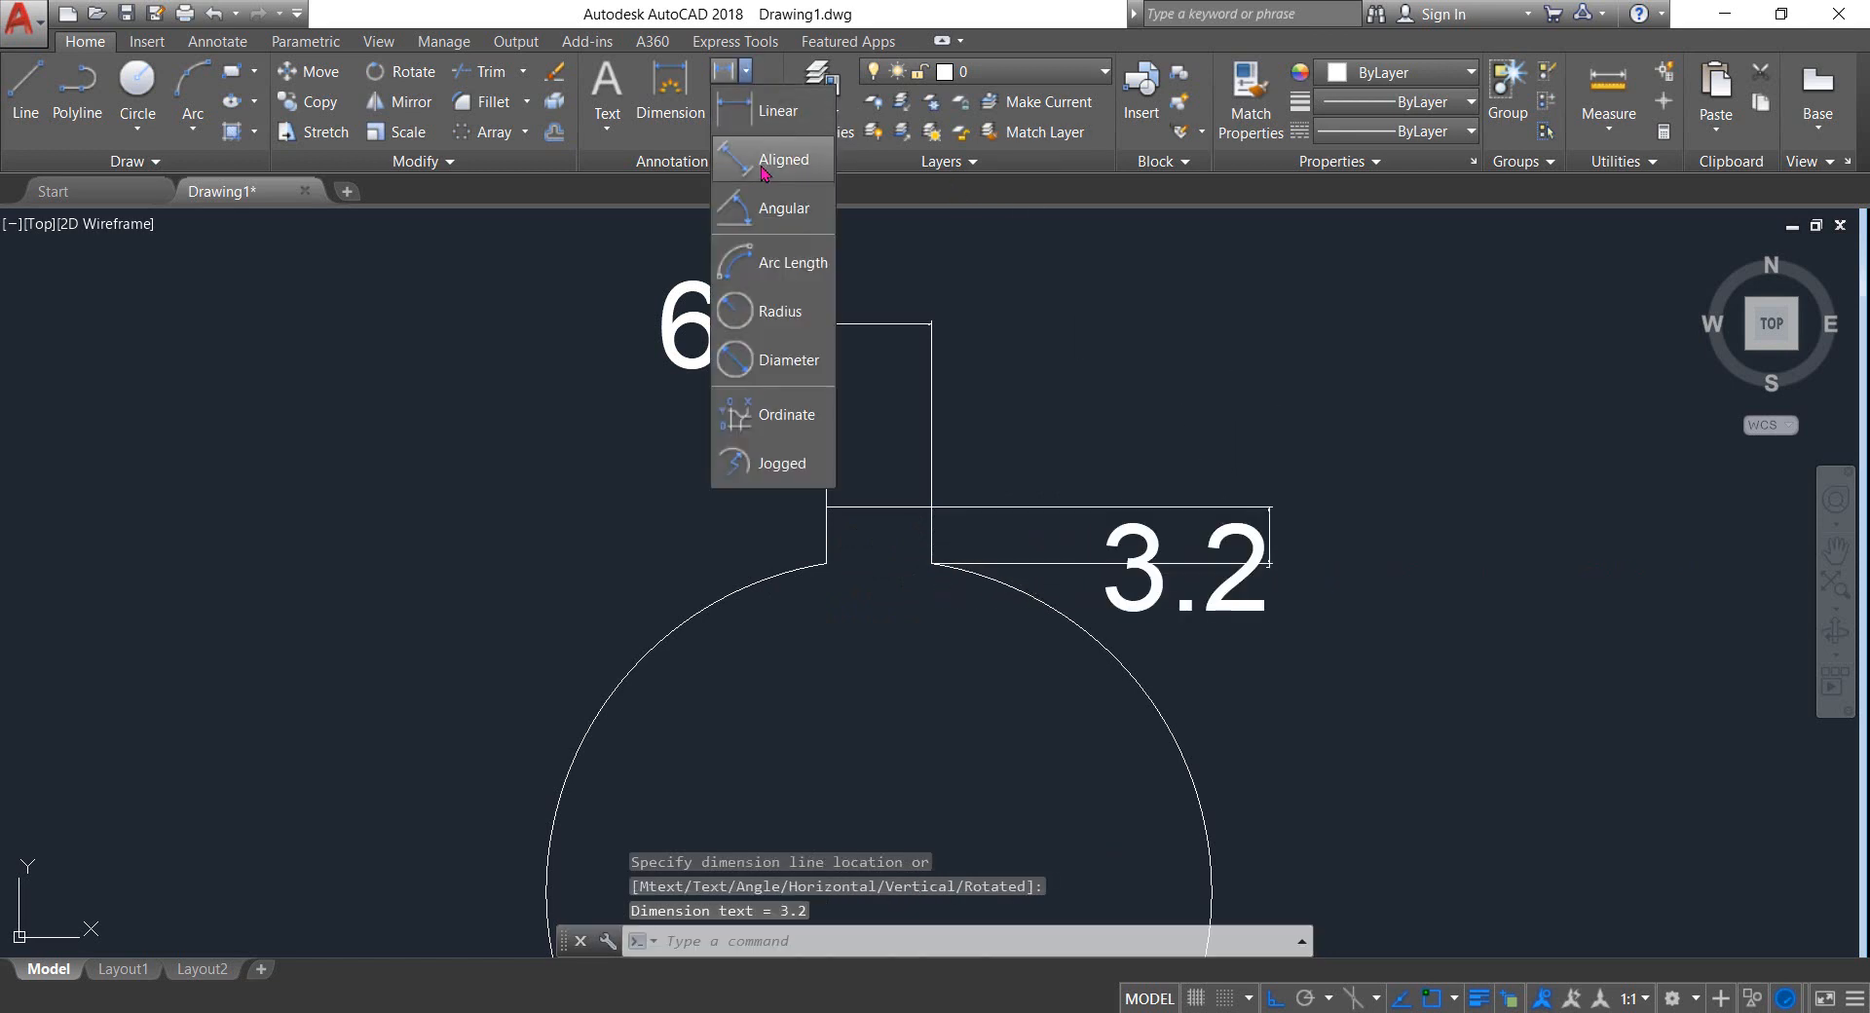
{"action": "left_click", "coordinate": [785, 158]}
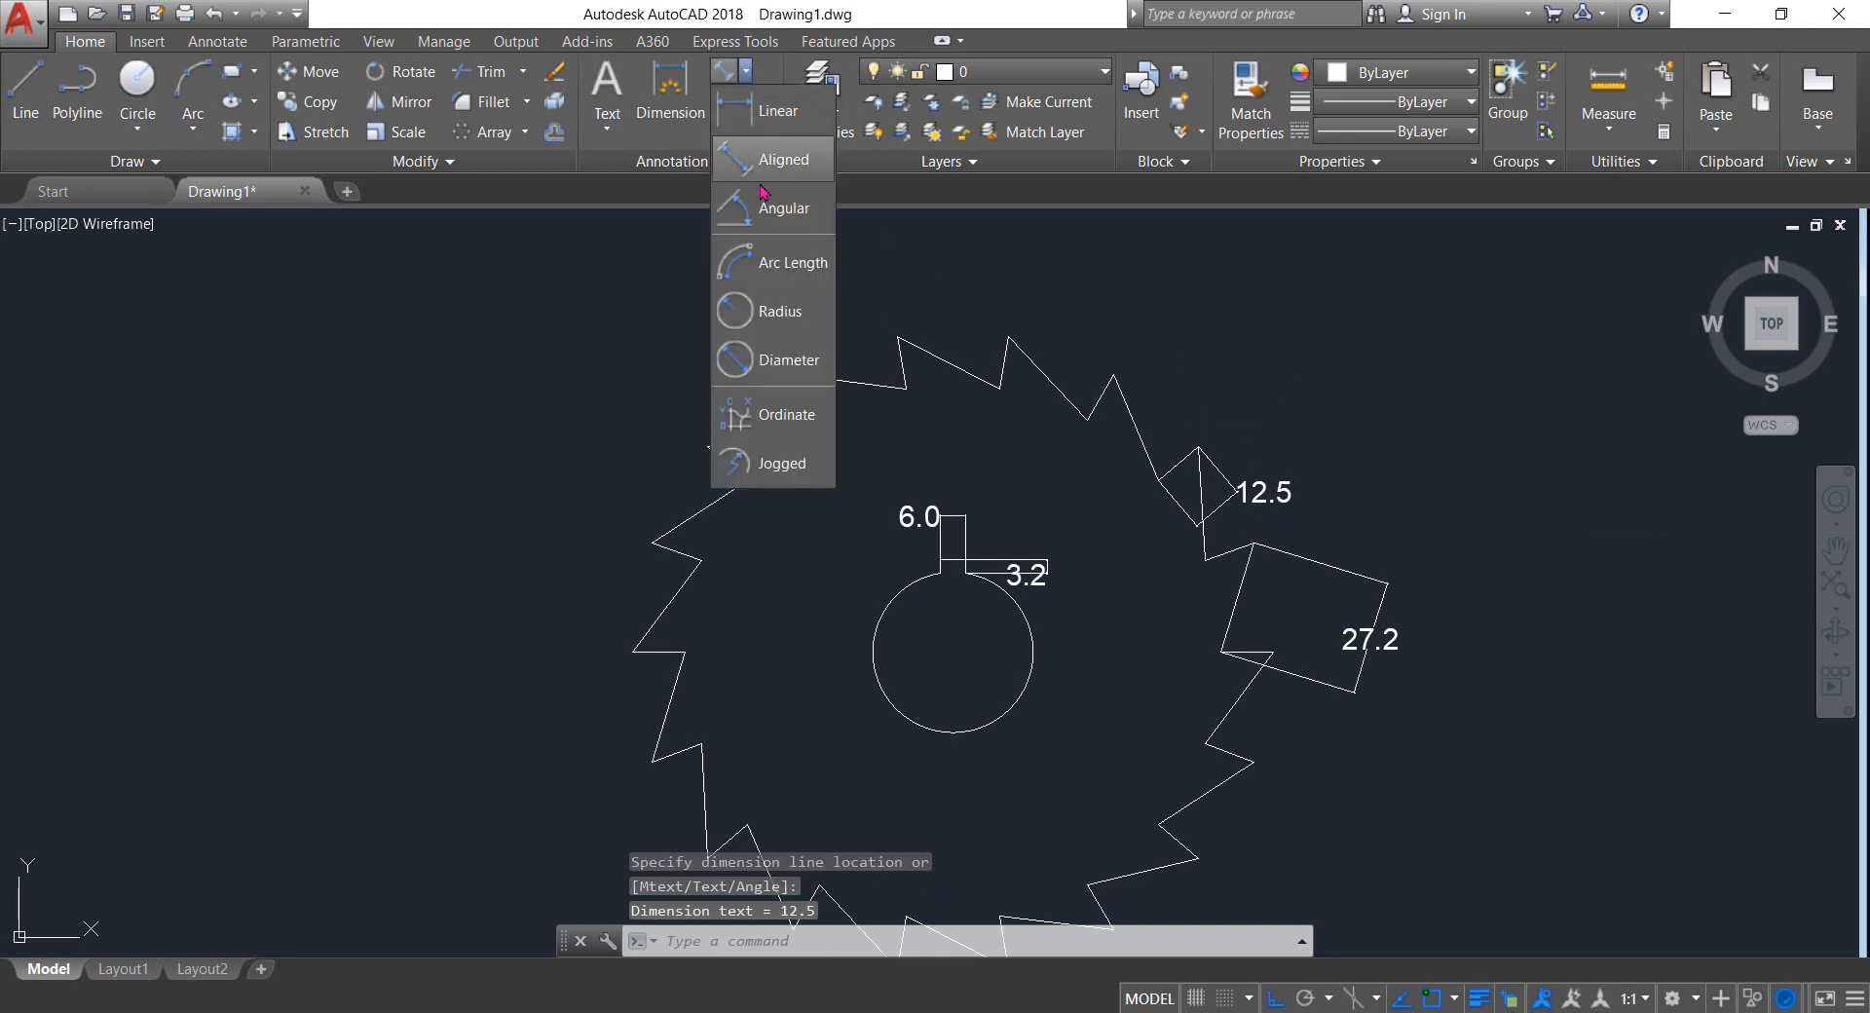
{"action": "left_click", "coordinate": [781, 311]}
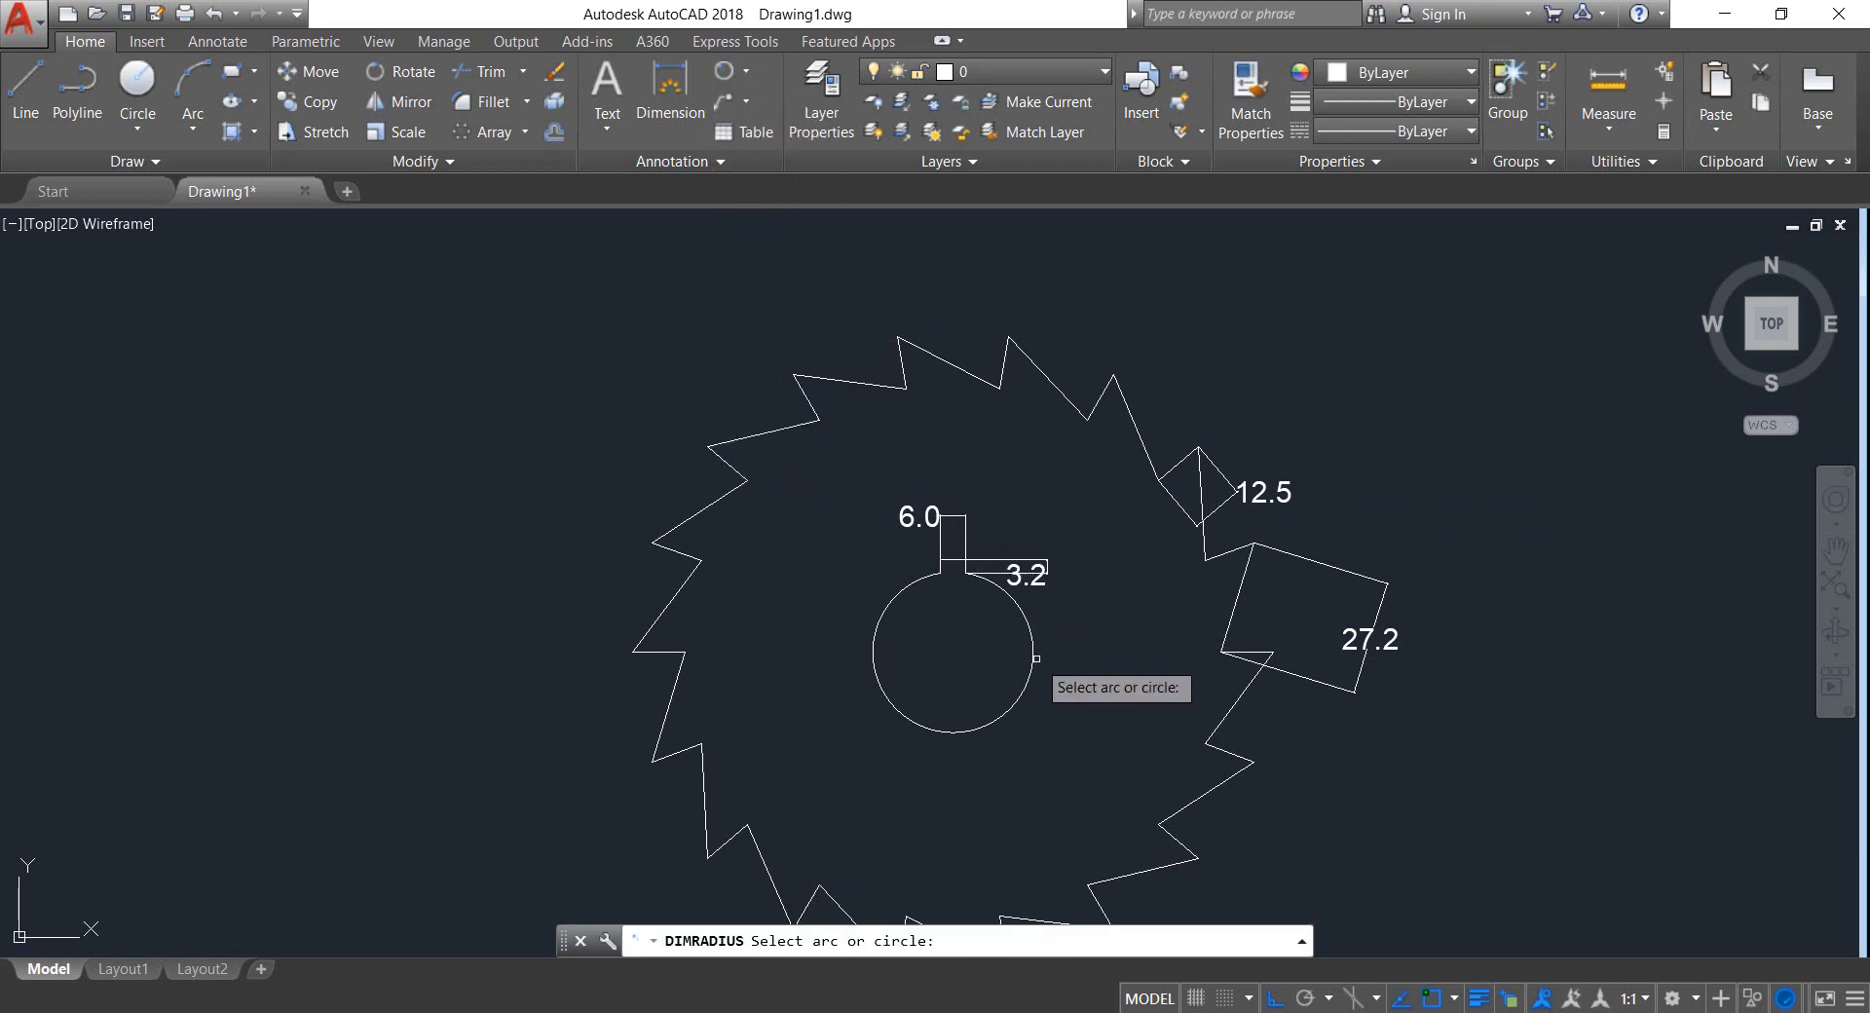